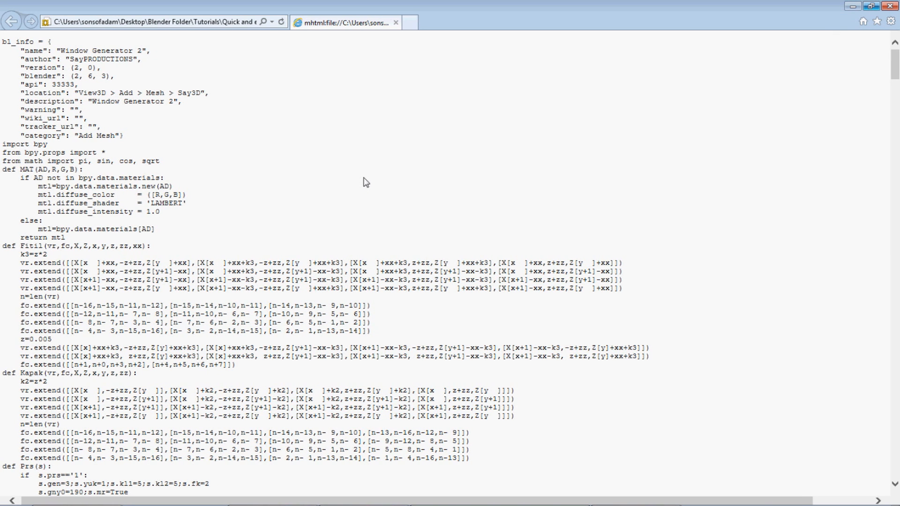
pyautogui.moveTo(245, 108)
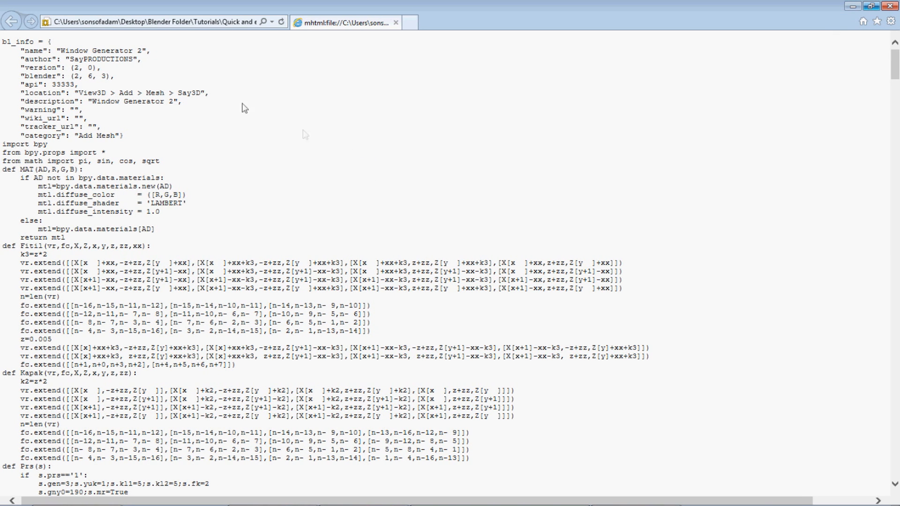
pyautogui.moveTo(240, 92)
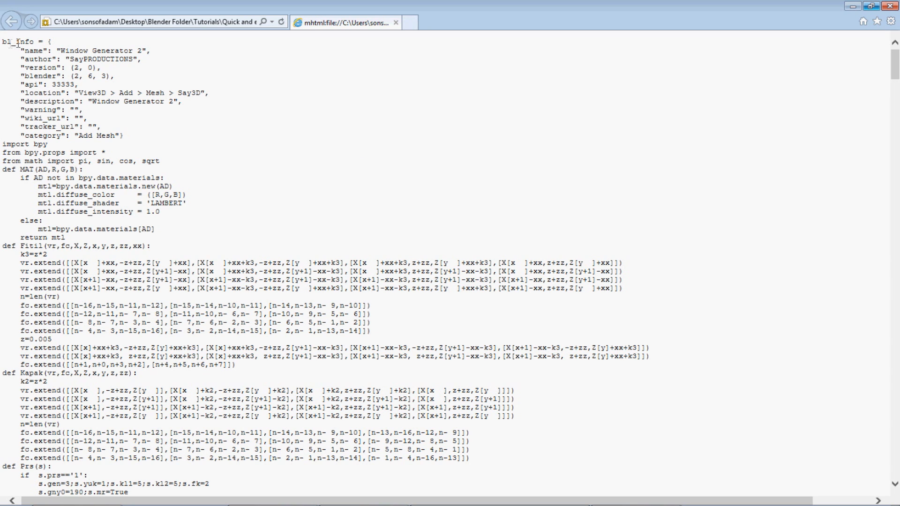
pyautogui.moveTo(306, 121)
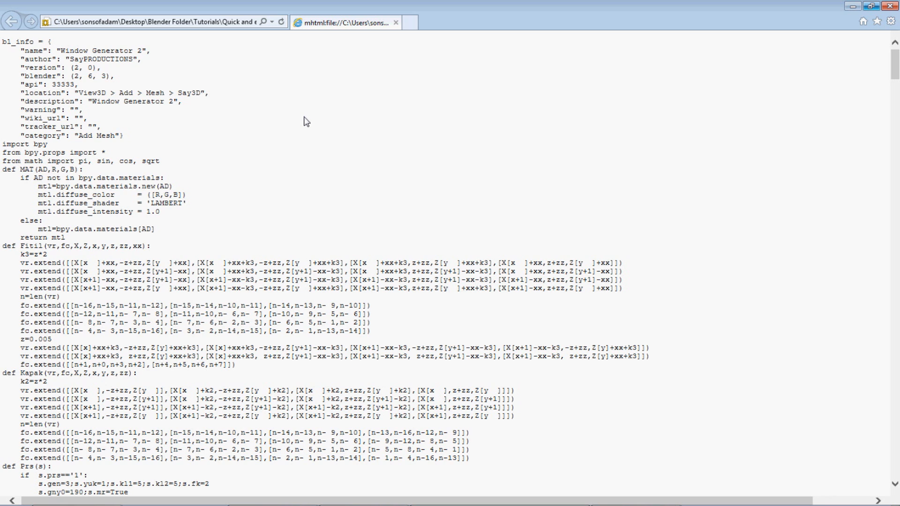
# Select all of the Window Generator 2 script code in Internet Explorer.
pyautogui.press('ctrl+a')
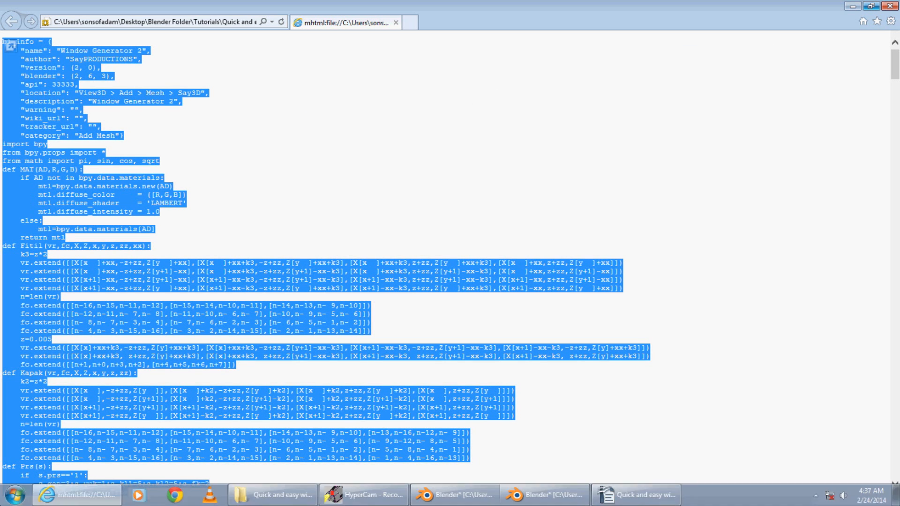
# Launch Notepad by searching 'note' from the Start menu.
pyautogui.click(13, 494)
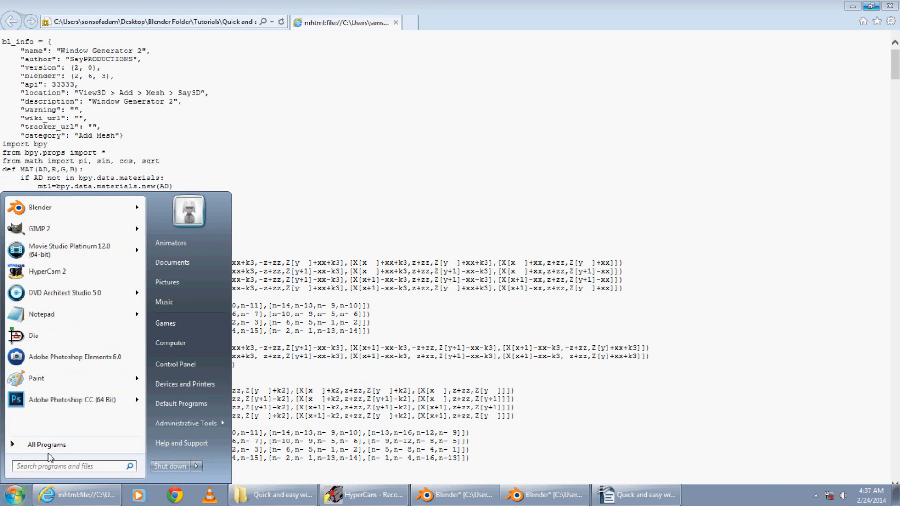
pyautogui.write('note')
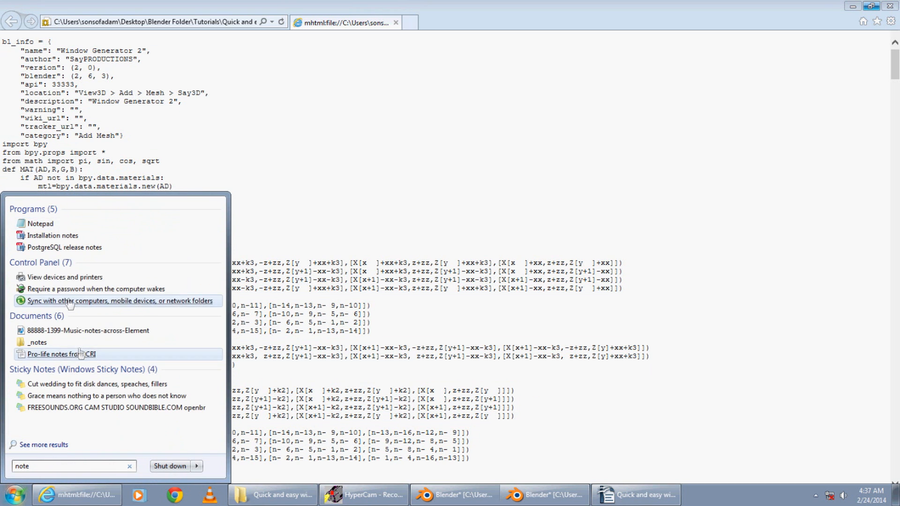
pyautogui.click(41, 223)
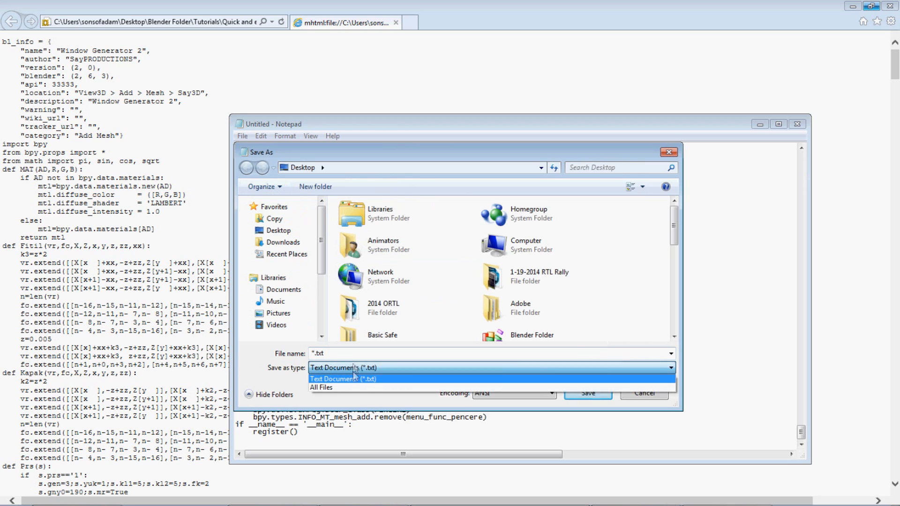
# Save the script to the Desktop as add_window.py with All Files type.
pyautogui.click(322, 388)
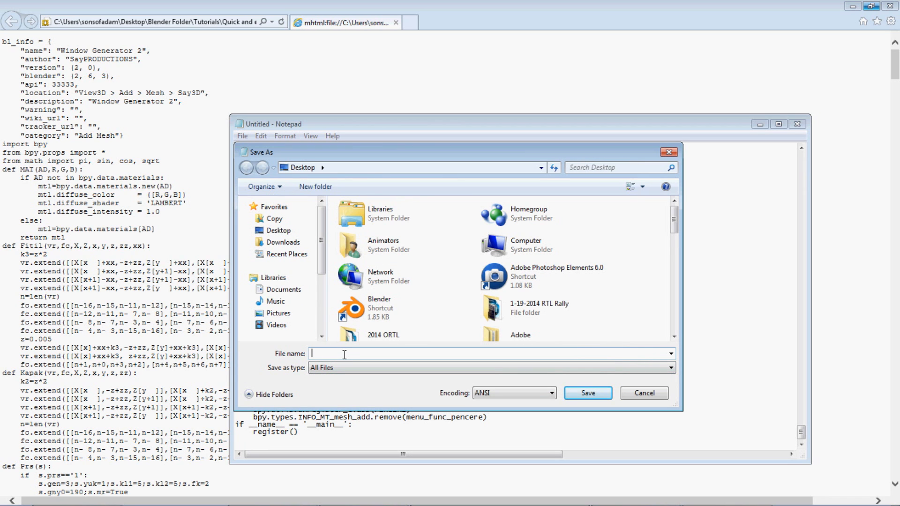
pyautogui.write('ad')
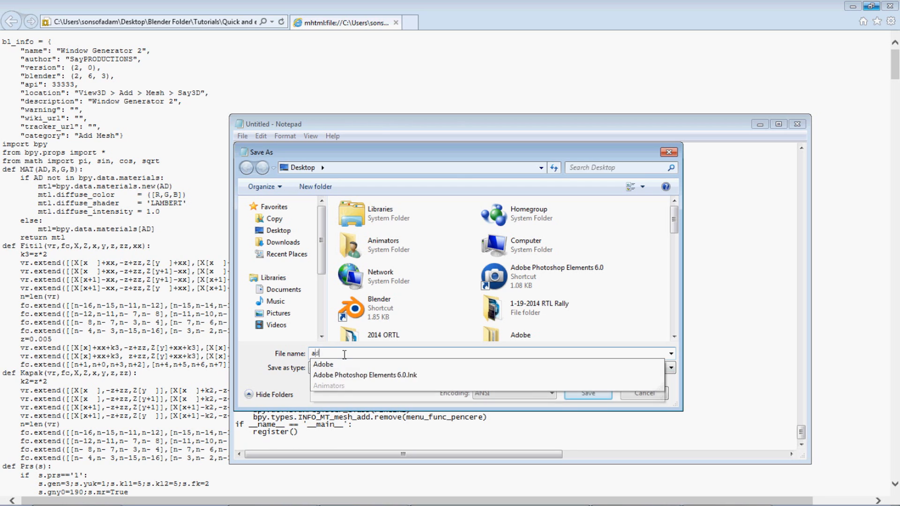
pyautogui.write('add_w')
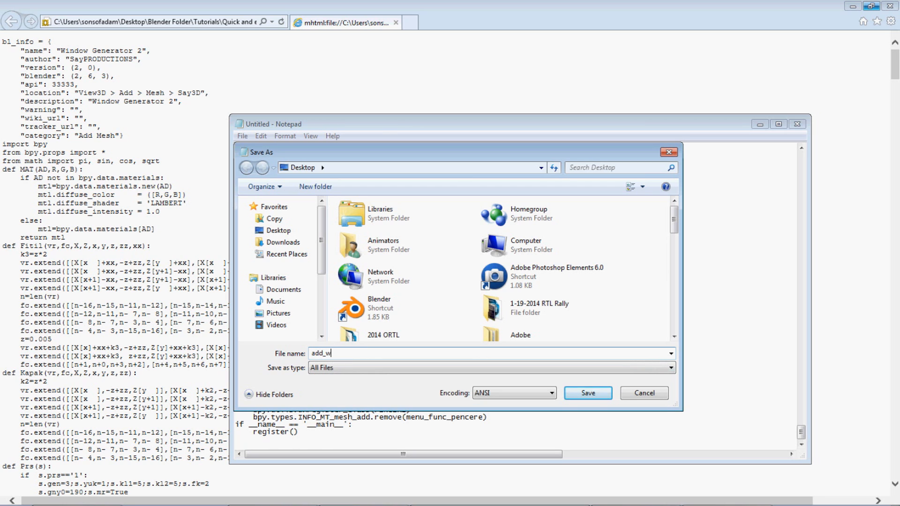
pyautogui.write('indow.')
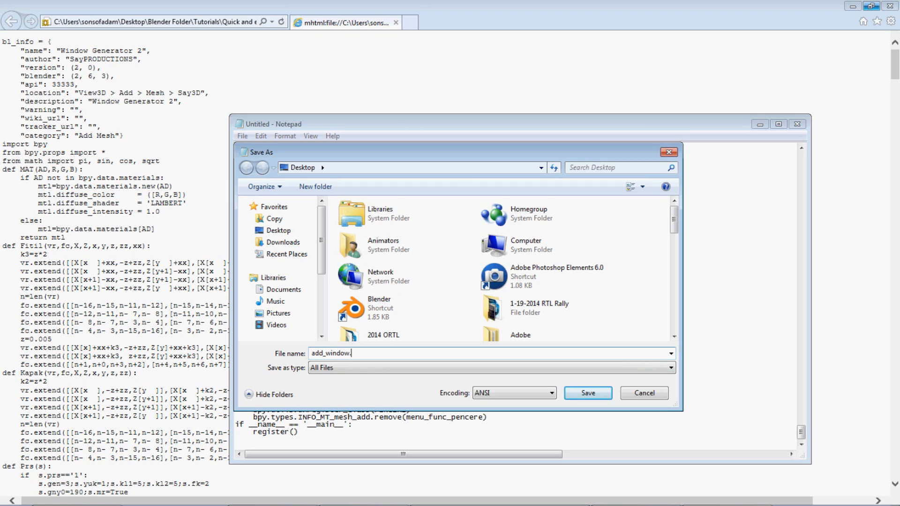
pyautogui.write('py')
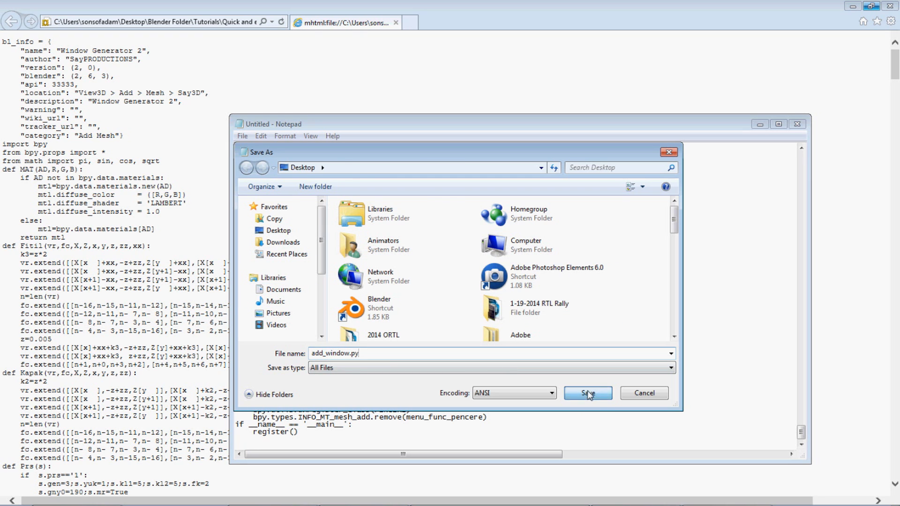
pyautogui.click(587, 393)
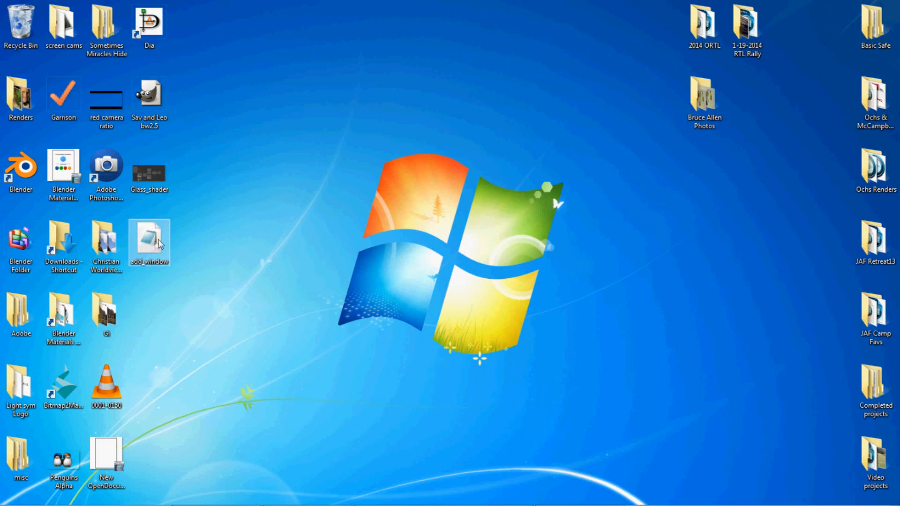
# Cut add_window from the desktop and browse to Blender\2.69\scripts\addons.
pyautogui.rightClick(148, 240)
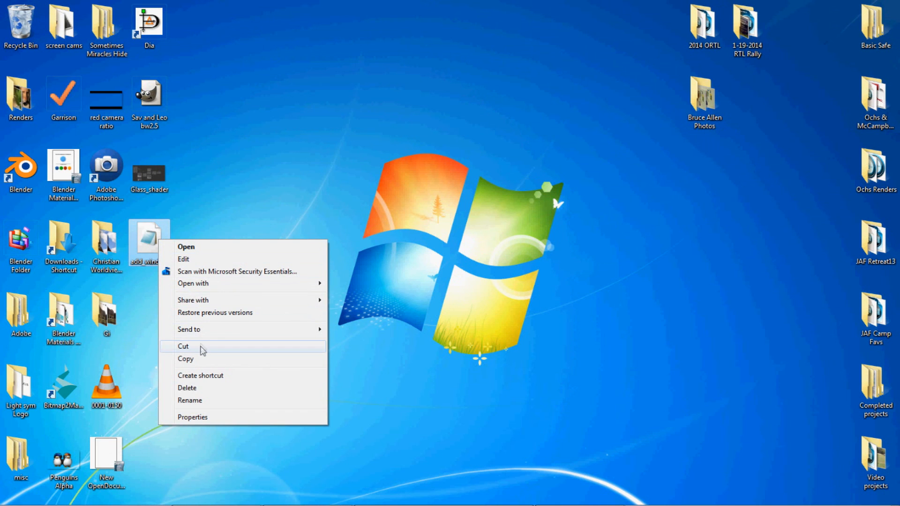
pyautogui.click(14, 495)
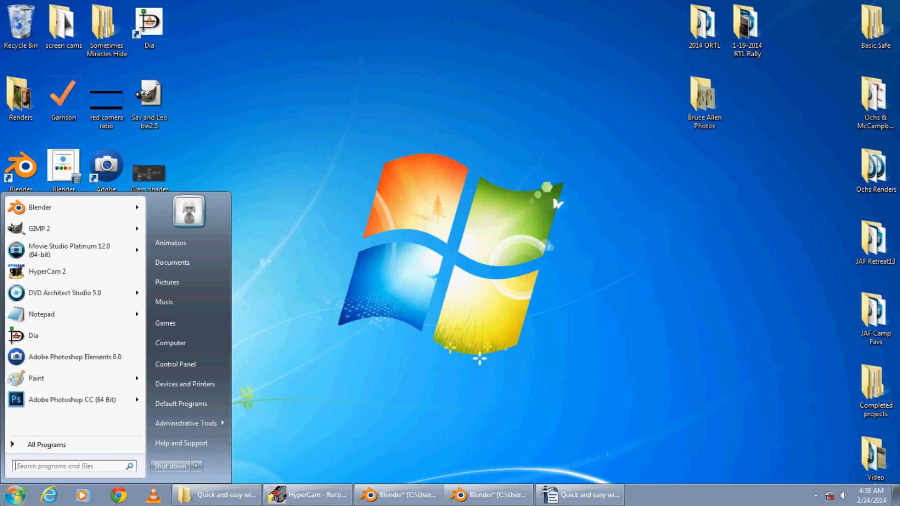
pyautogui.click(171, 343)
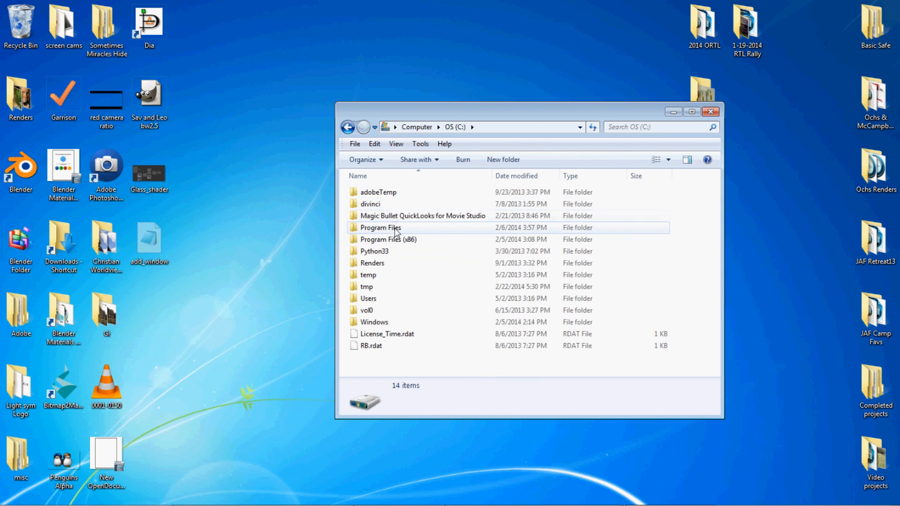
pyautogui.doubleClick(381, 227)
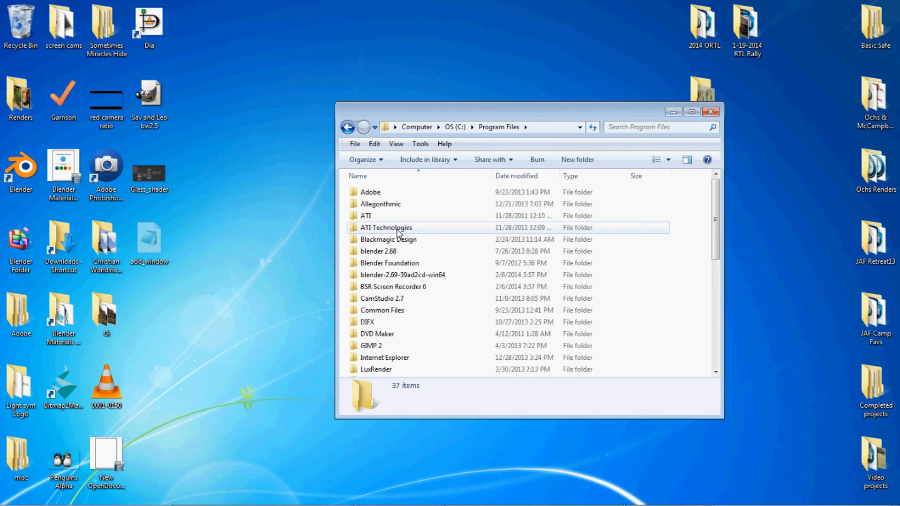
pyautogui.doubleClick(389, 263)
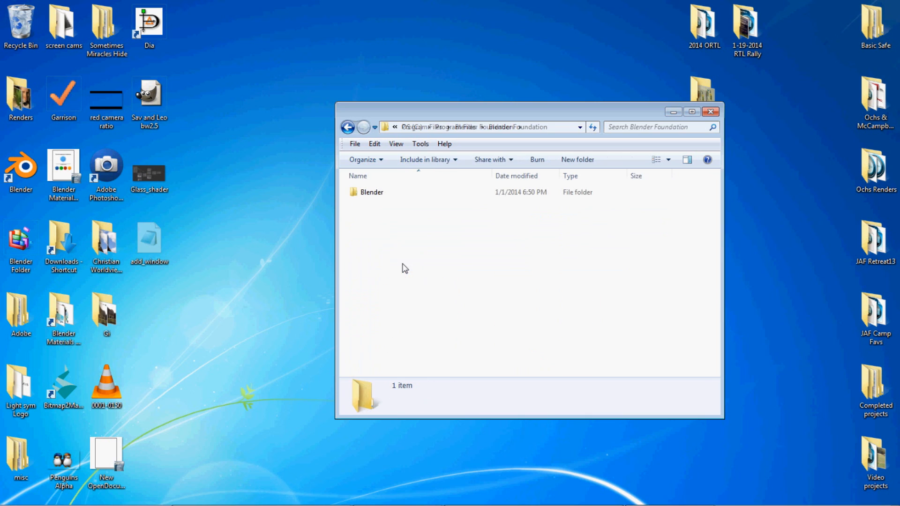
pyautogui.doubleClick(372, 192)
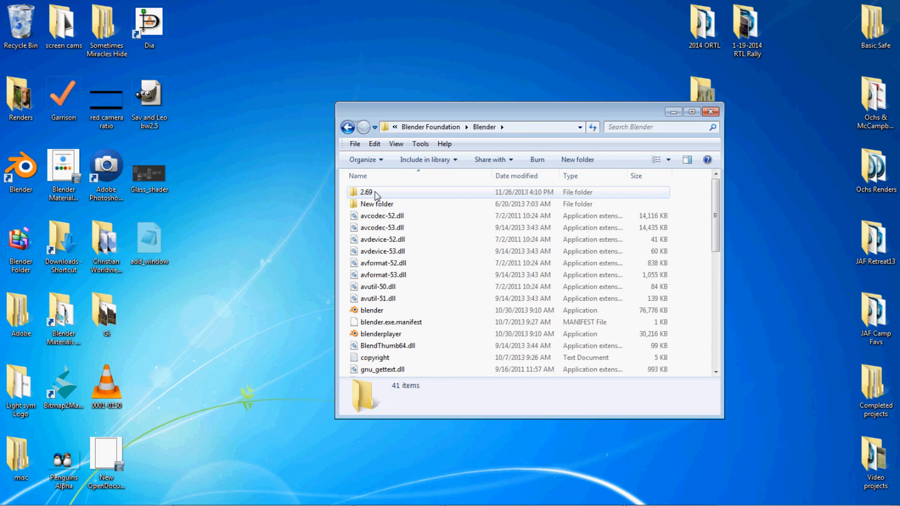
pyautogui.doubleClick(366, 192)
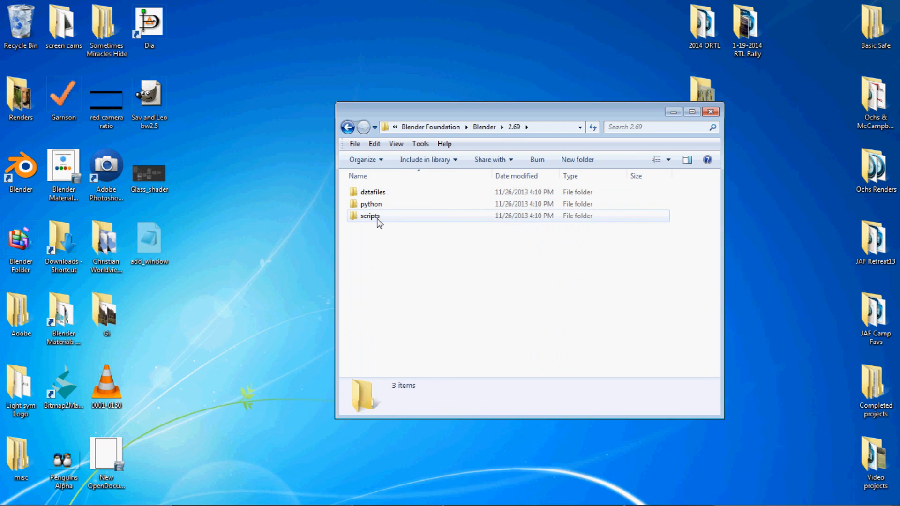
pyautogui.doubleClick(369, 216)
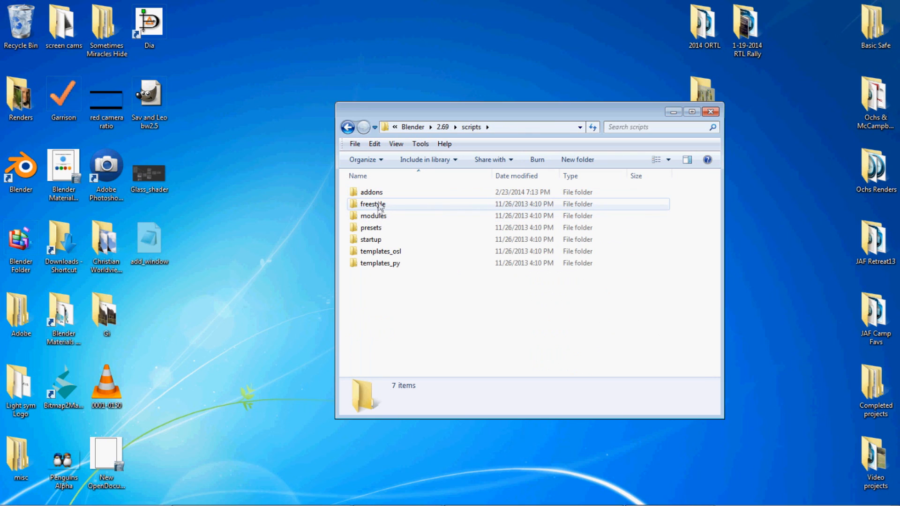
pyautogui.doubleClick(370, 191)
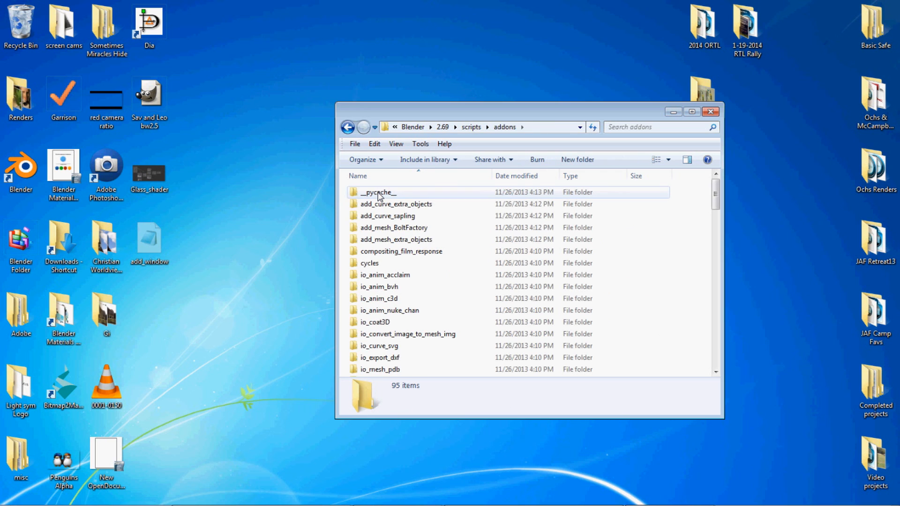
pyautogui.rightClick(695, 231)
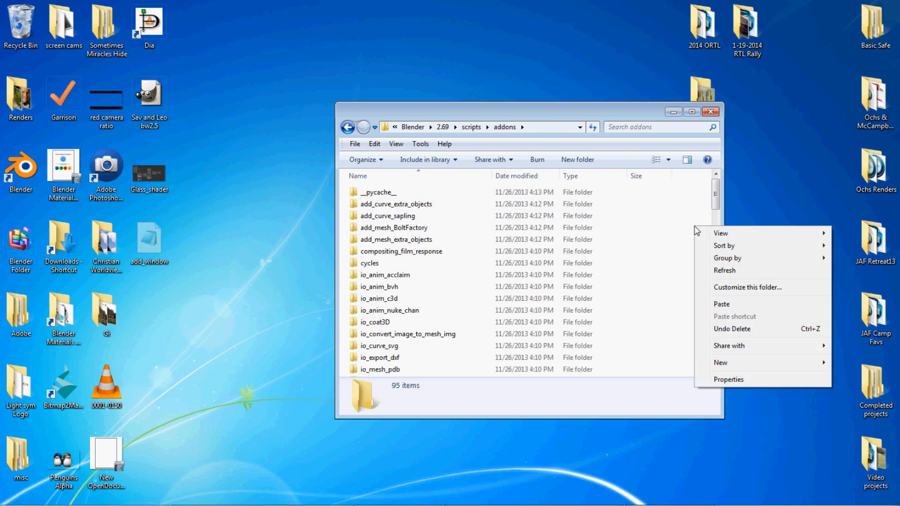
# Paste the script into addons, keeping both files as add_window (2), and return to Blender.
pyautogui.click(721, 304)
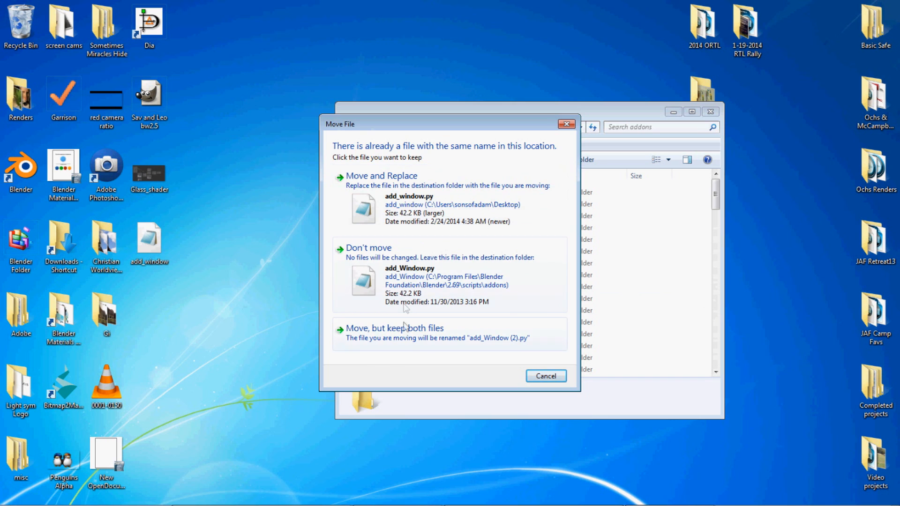
pyautogui.click(394, 328)
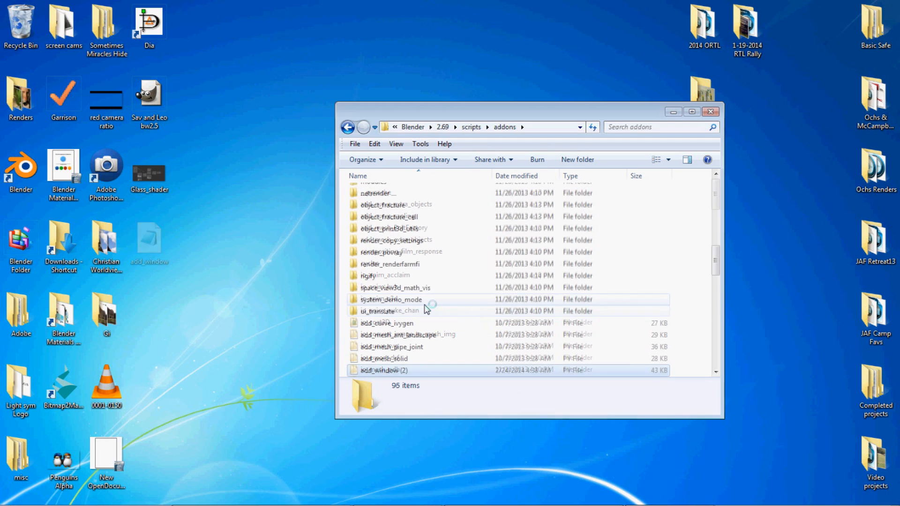
pyautogui.click(382, 370)
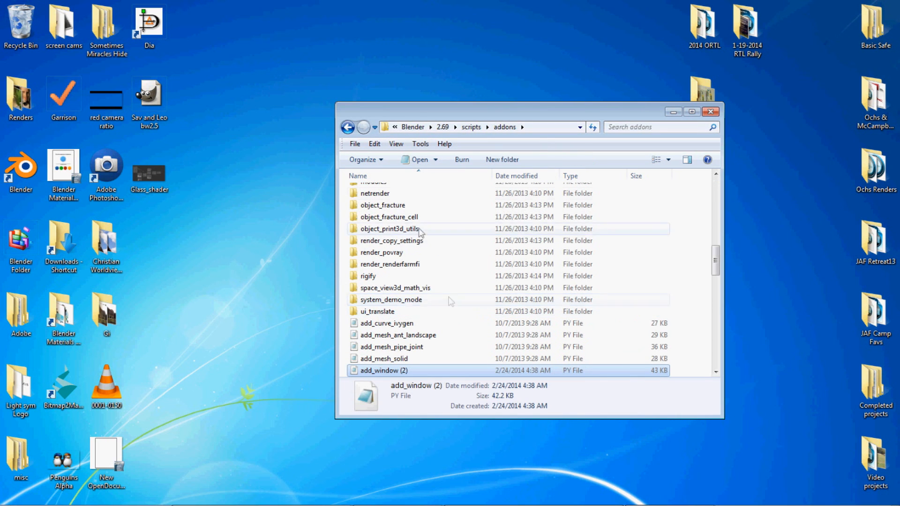
pyautogui.moveTo(483, 237)
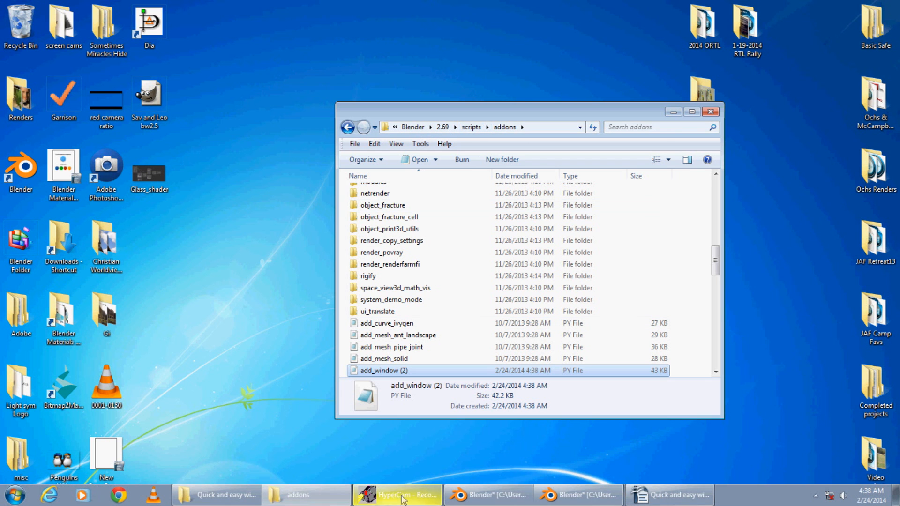
pyautogui.click(578, 495)
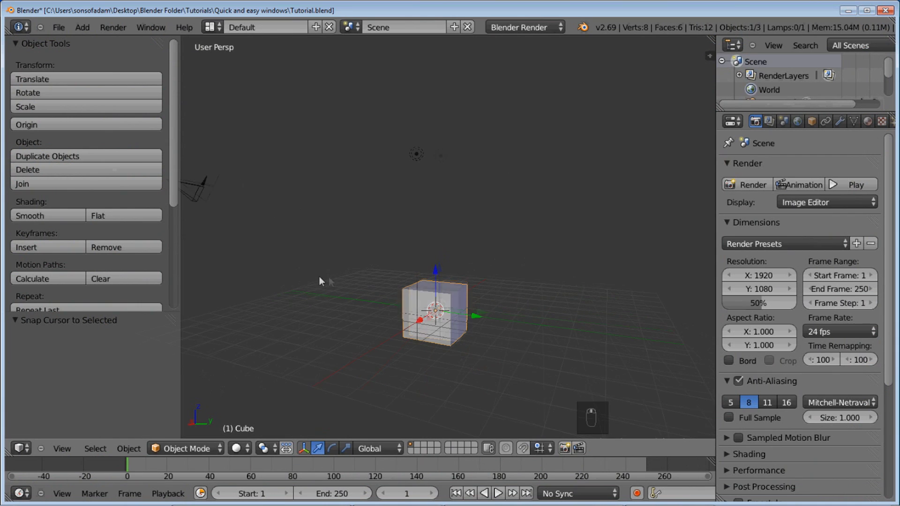
pyautogui.click(58, 27)
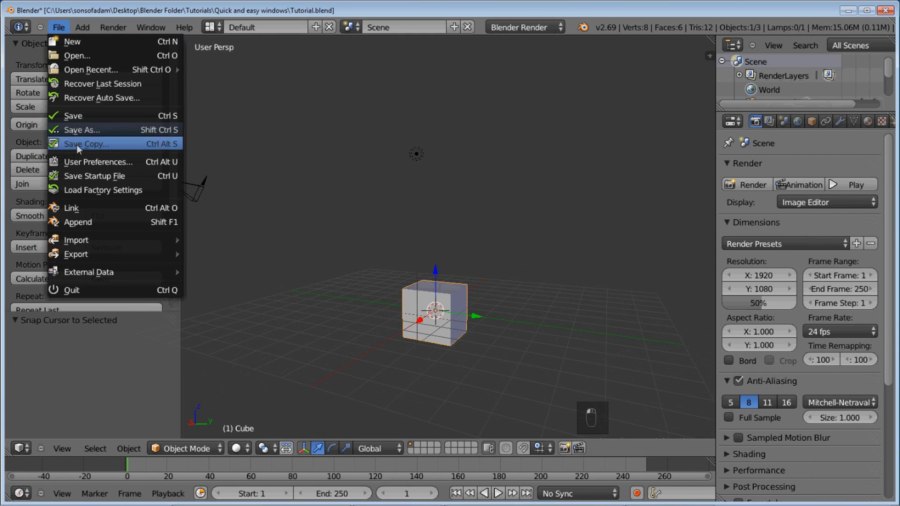
pyautogui.click(99, 161)
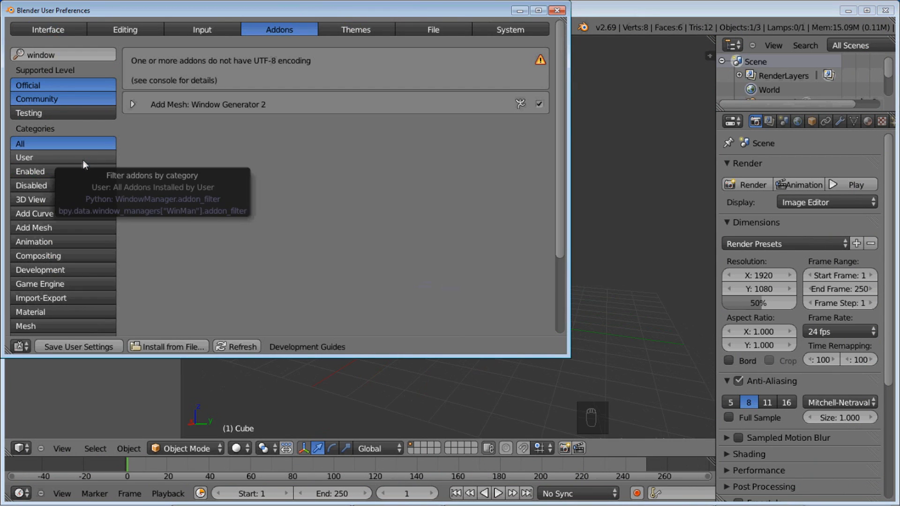
pyautogui.moveTo(266, 24)
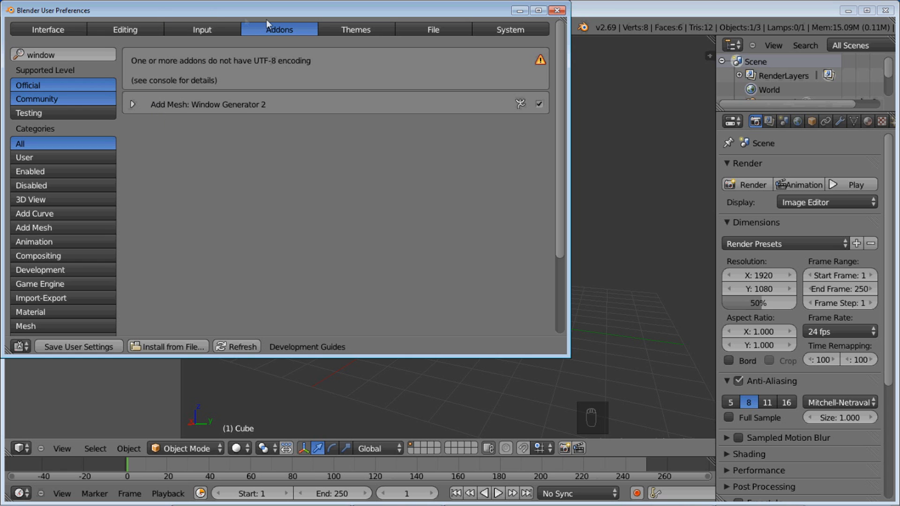
pyautogui.click(201, 29)
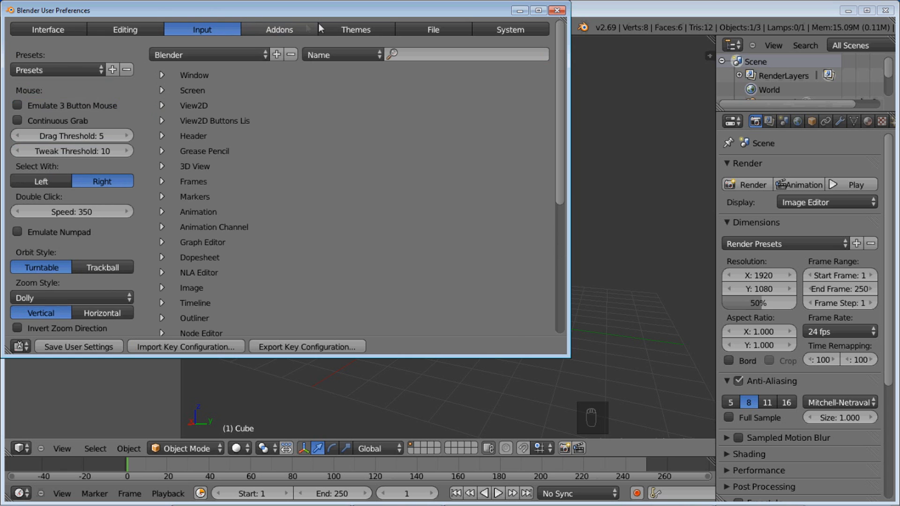
pyautogui.click(278, 29)
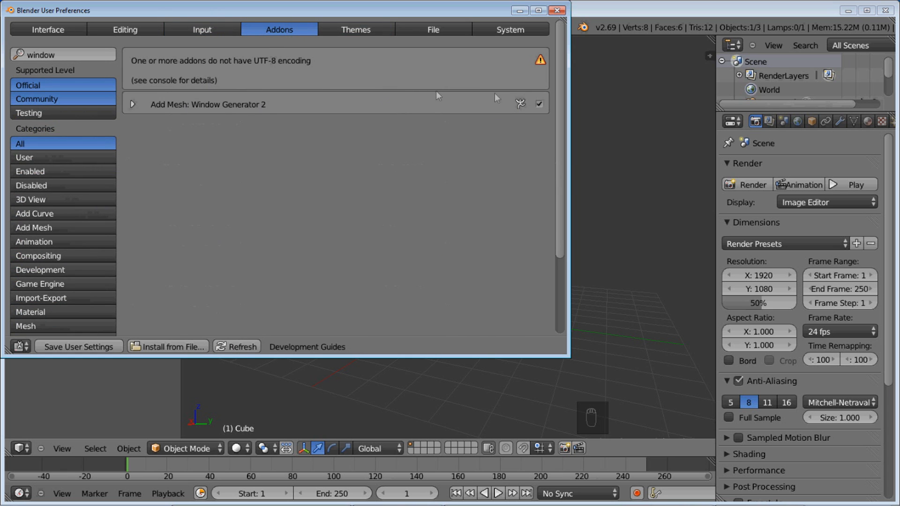
pyautogui.moveTo(201, 89)
pyautogui.write('w')
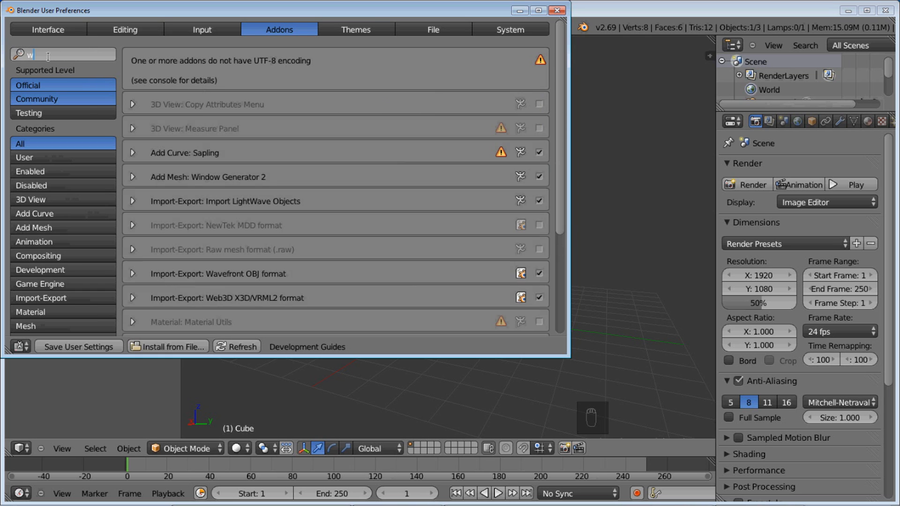
pyautogui.write('indow gen')
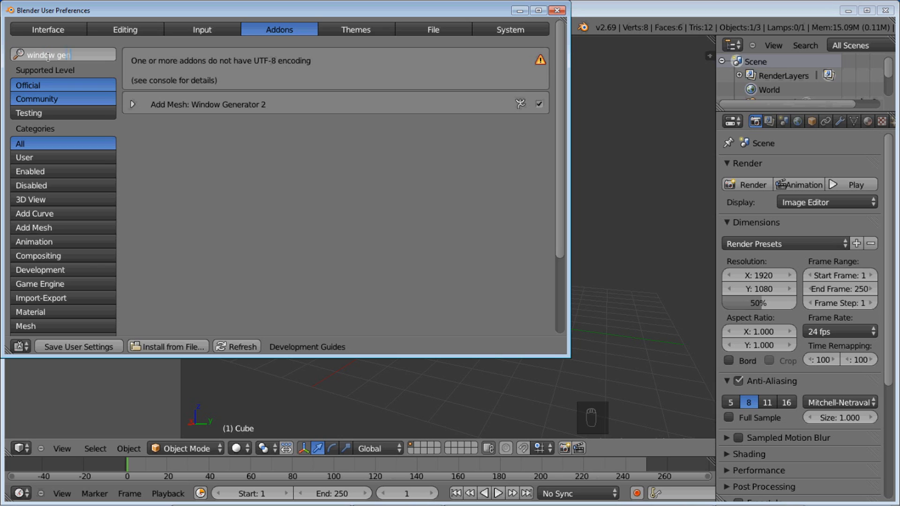
pyautogui.write('e')
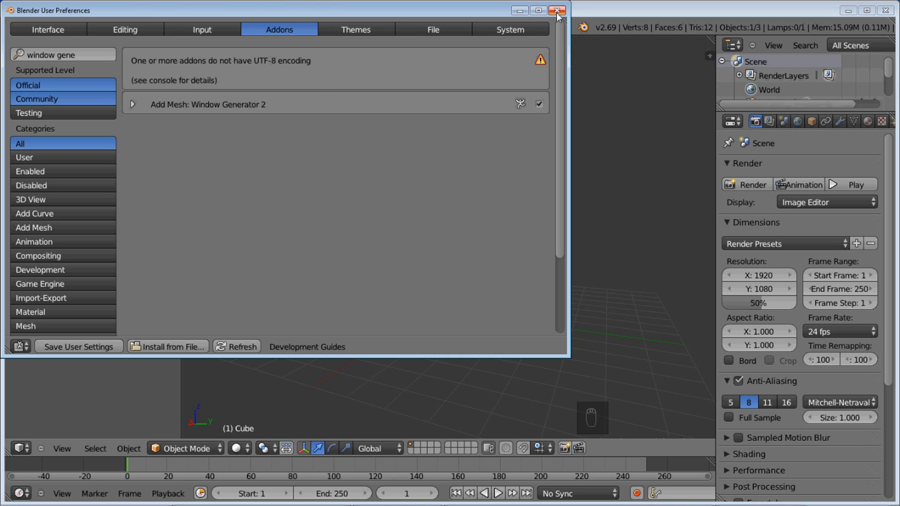
pyautogui.click(555, 10)
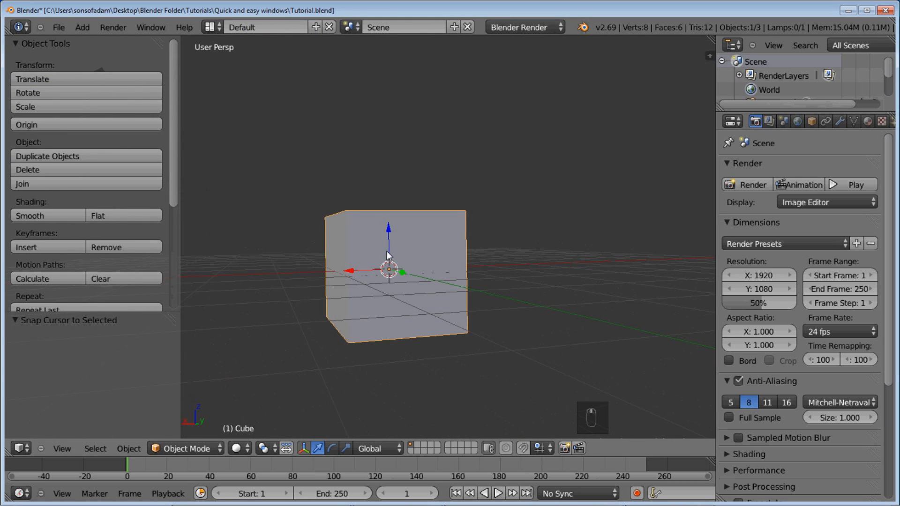
# Add a Mesh > Window object with Shift+A.
pyautogui.press('shift+a')
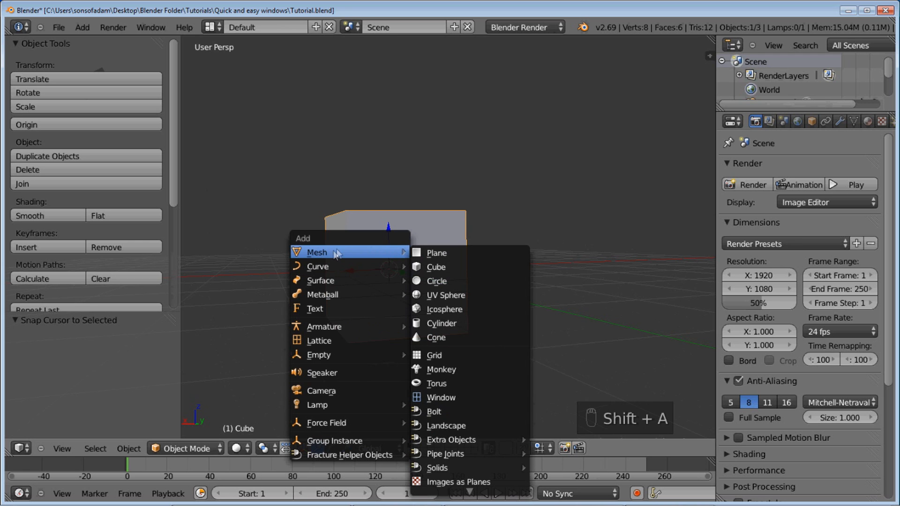
pyautogui.moveTo(458, 397)
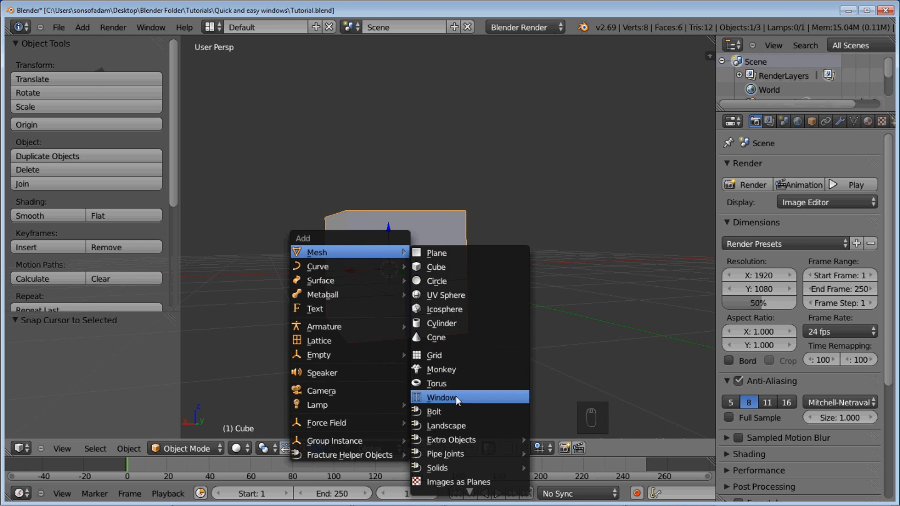
pyautogui.click(441, 397)
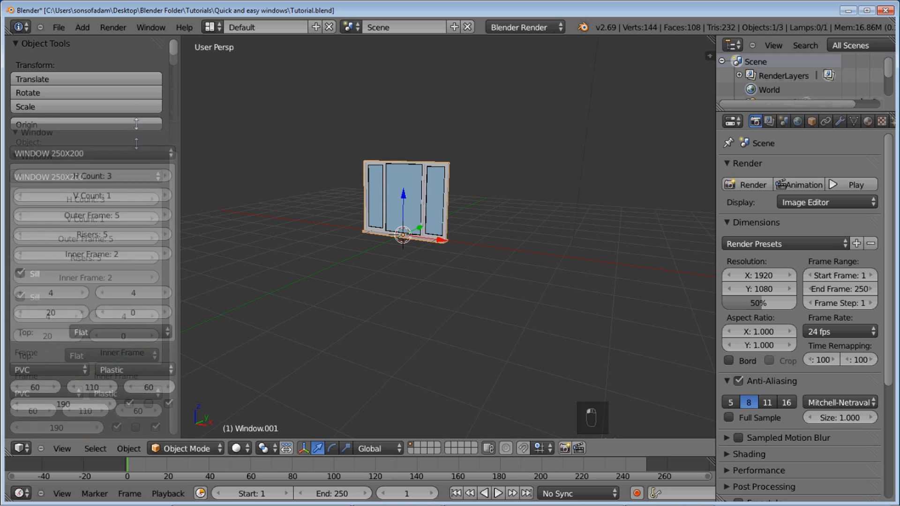
# Try DOOR 80X250 and DOOR 80X230 presets, then apply WINDOW 250X200.
pyautogui.click(522, 26)
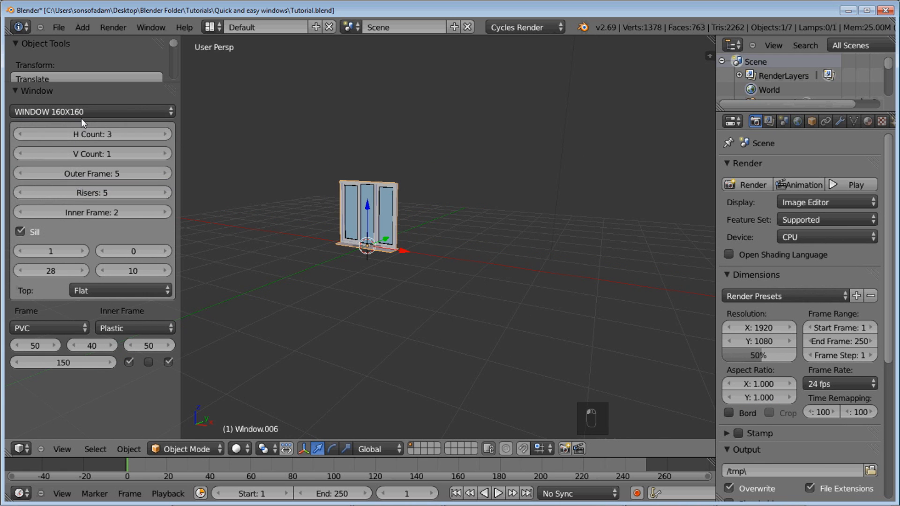
pyautogui.click(92, 112)
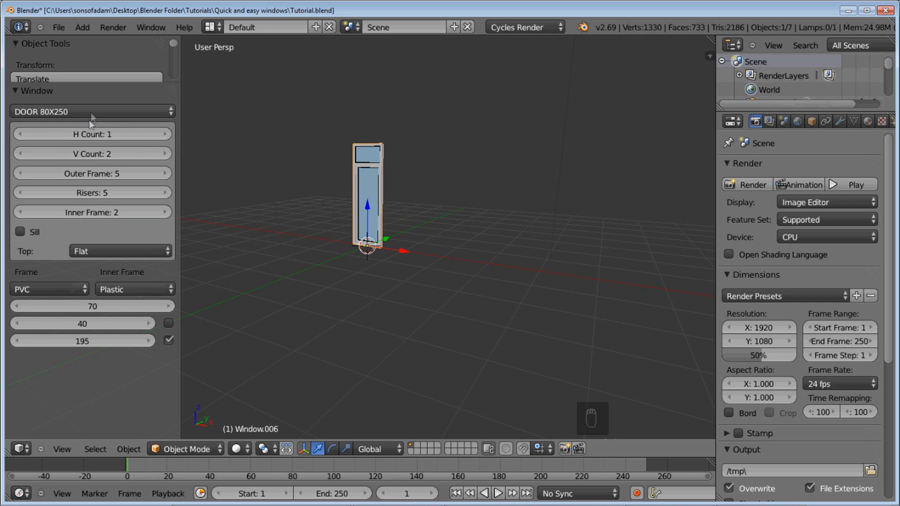
pyautogui.click(92, 111)
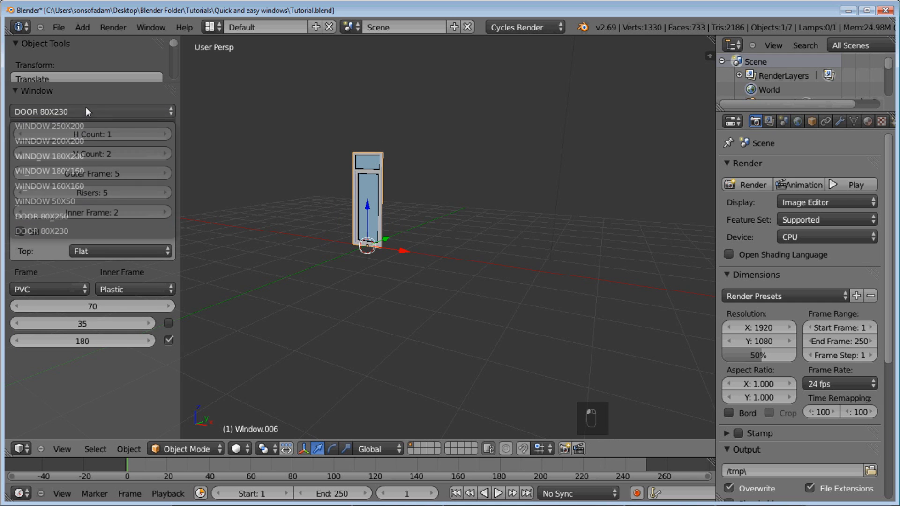
pyautogui.click(50, 126)
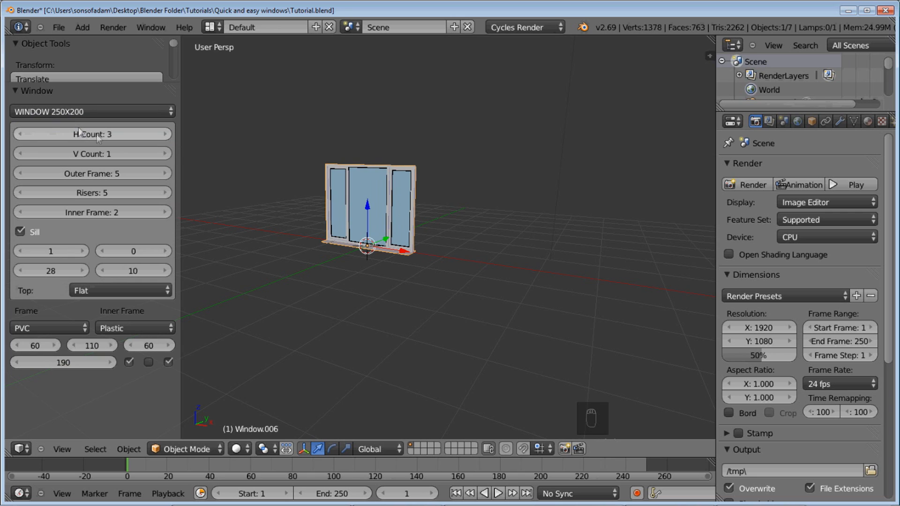
pyautogui.moveTo(92, 134)
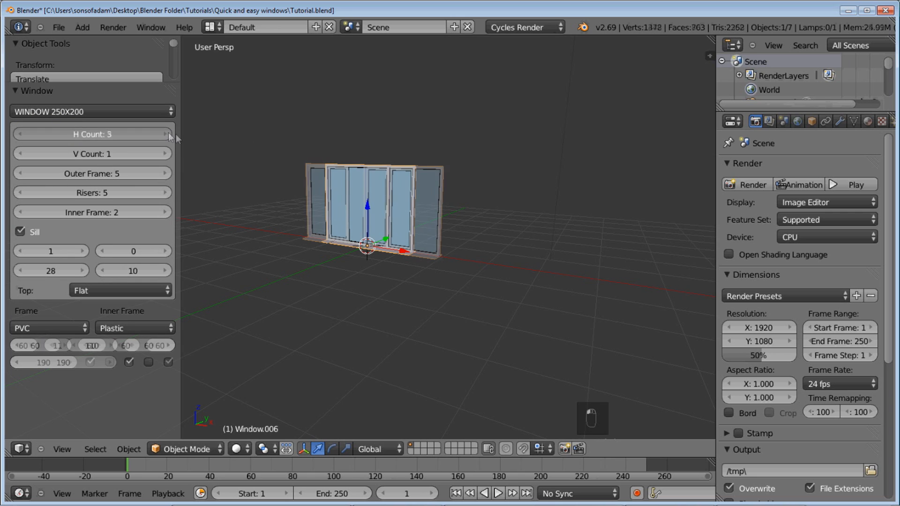
# Keep H Count at 3, set Risers to 3, Inner Frame to 5, sill values 4 and 0.
pyautogui.click(166, 133)
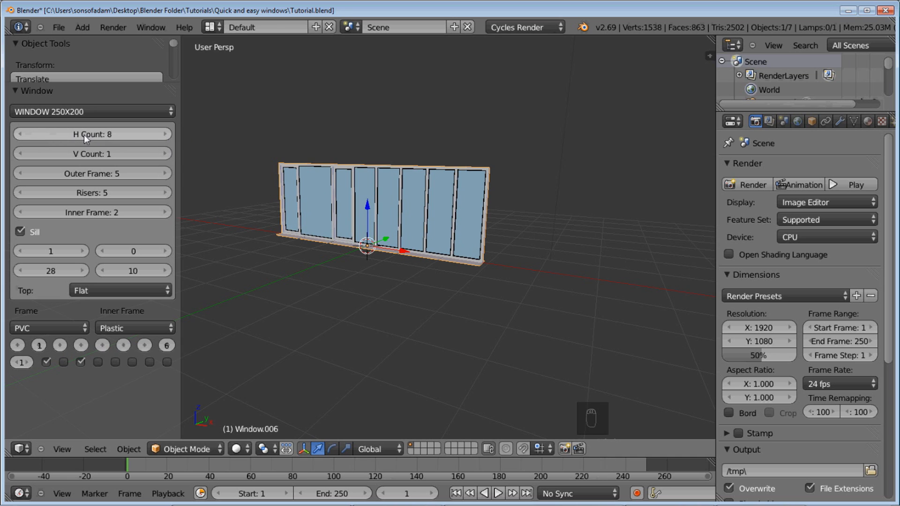
pyautogui.click(92, 134)
pyautogui.write('3')
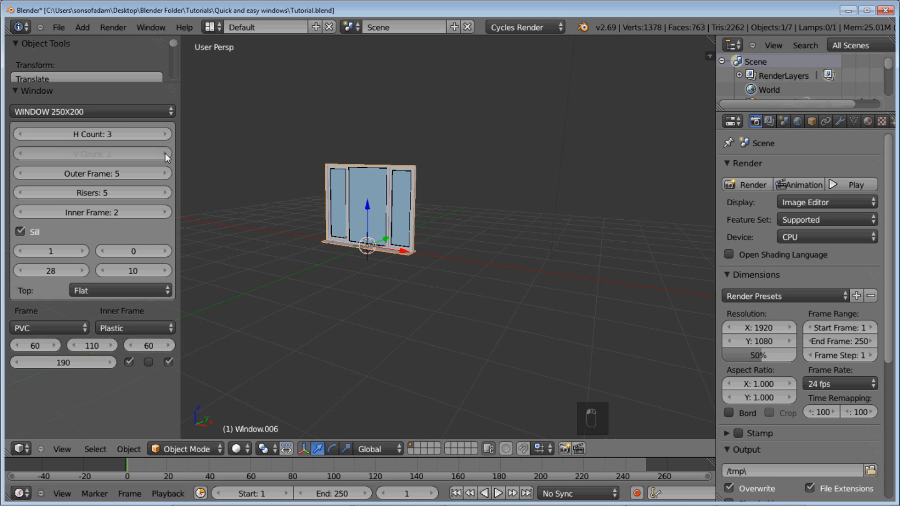
pyautogui.click(167, 153)
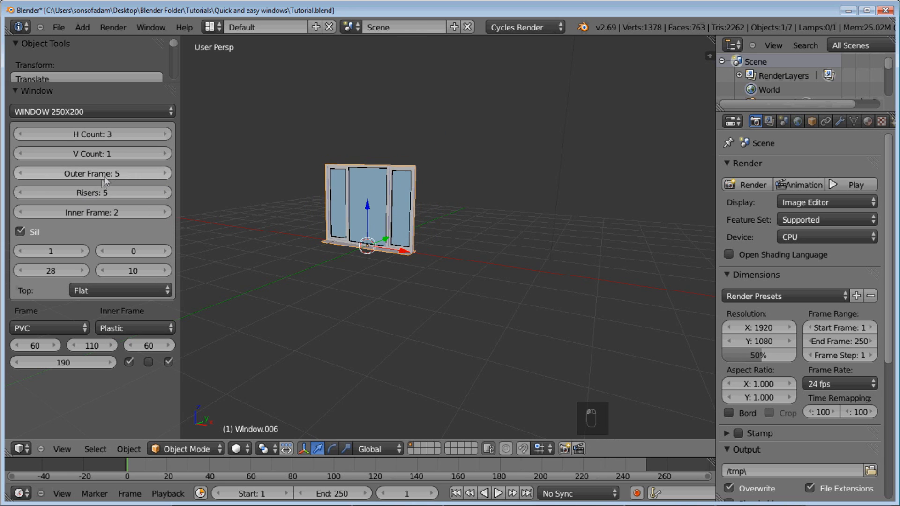
pyautogui.moveTo(106, 179)
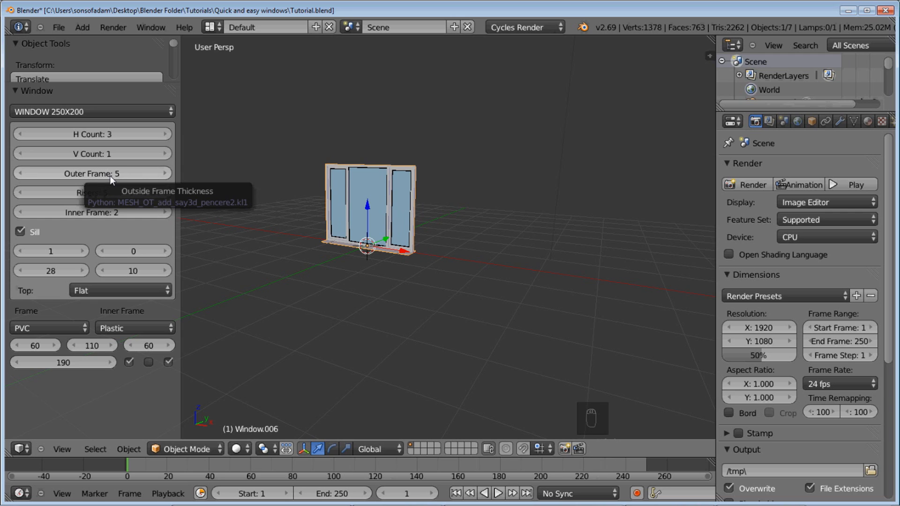
pyautogui.moveTo(103, 193)
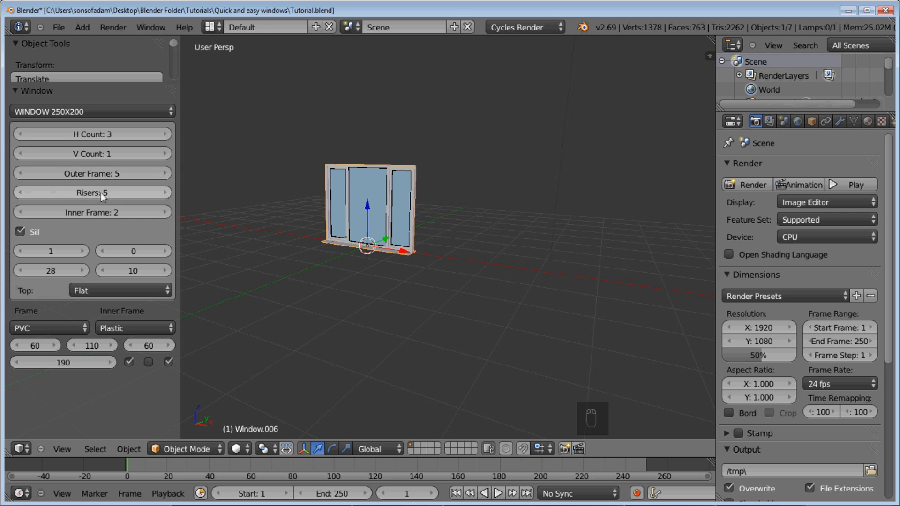
pyautogui.click(18, 192)
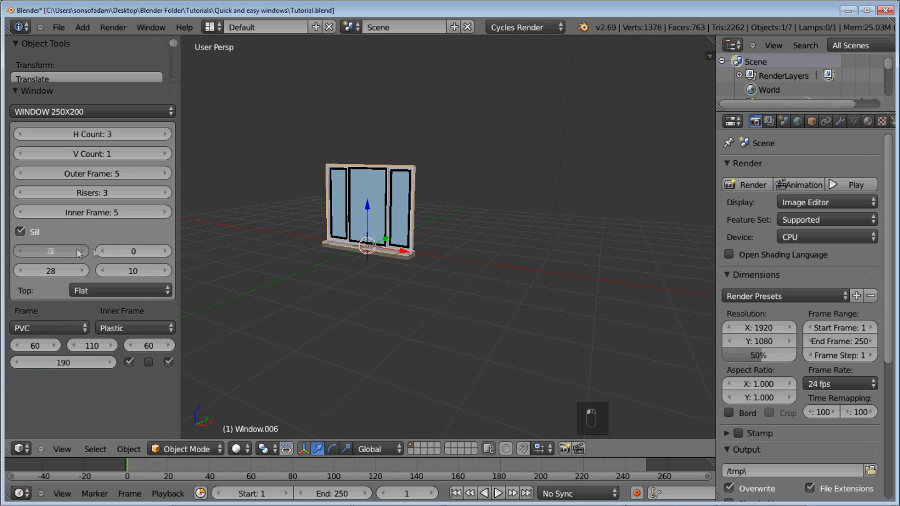
pyautogui.click(82, 252)
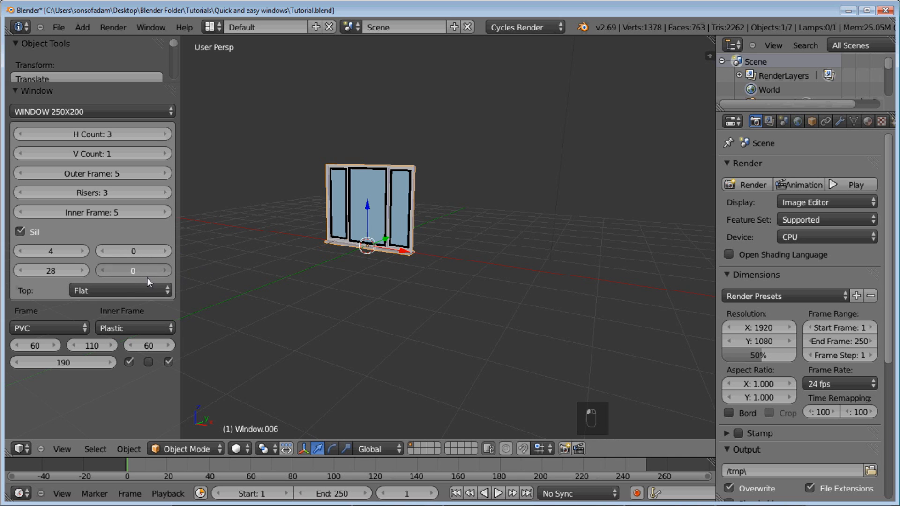
pyautogui.click(118, 290)
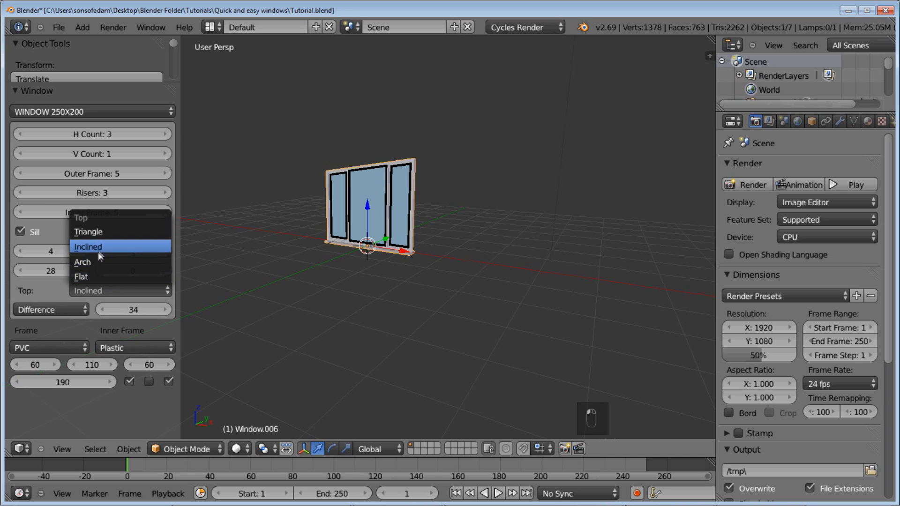
pyautogui.click(82, 262)
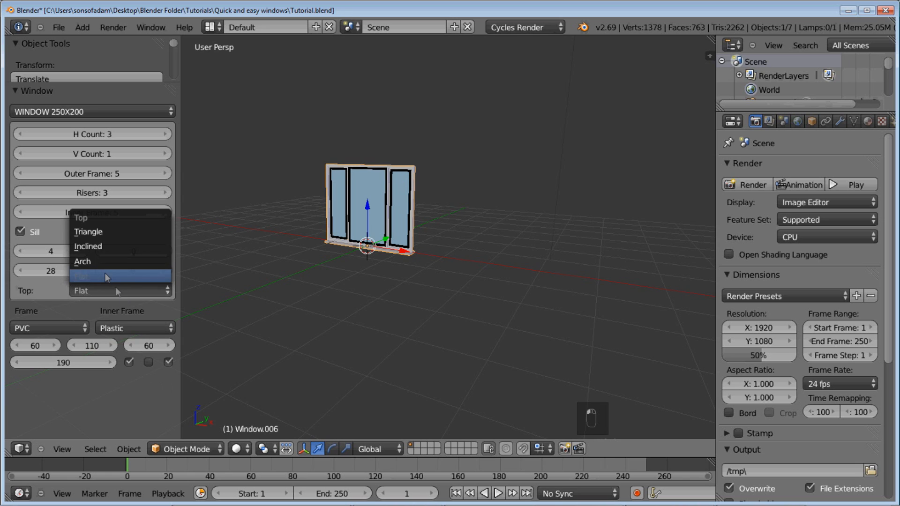
pyautogui.click(88, 231)
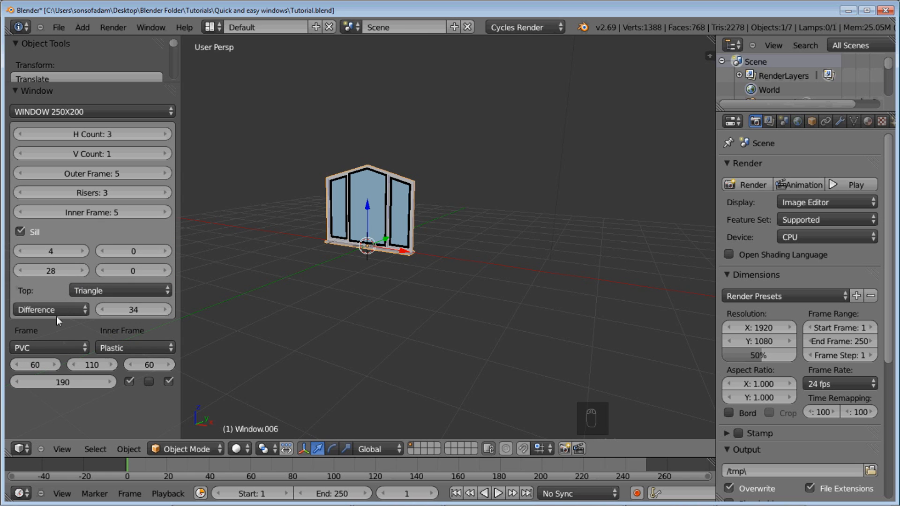
pyautogui.moveTo(51, 309)
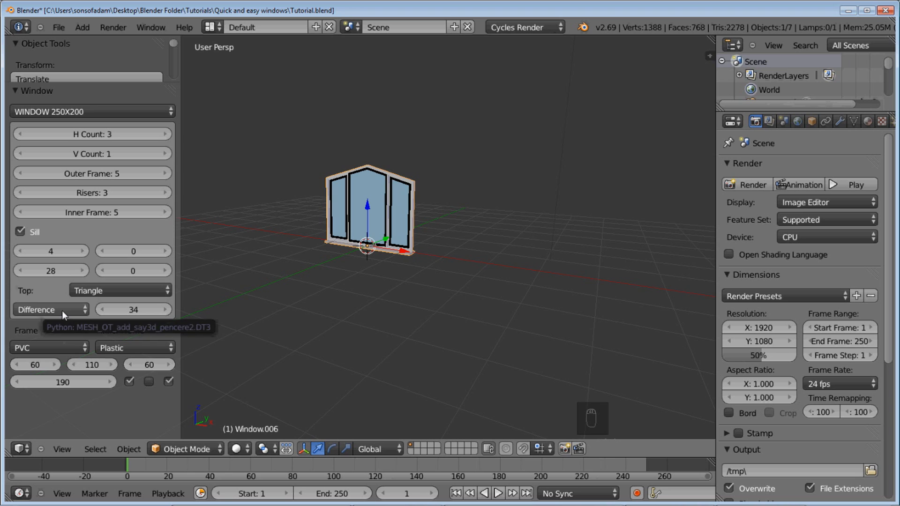
pyautogui.click(50, 310)
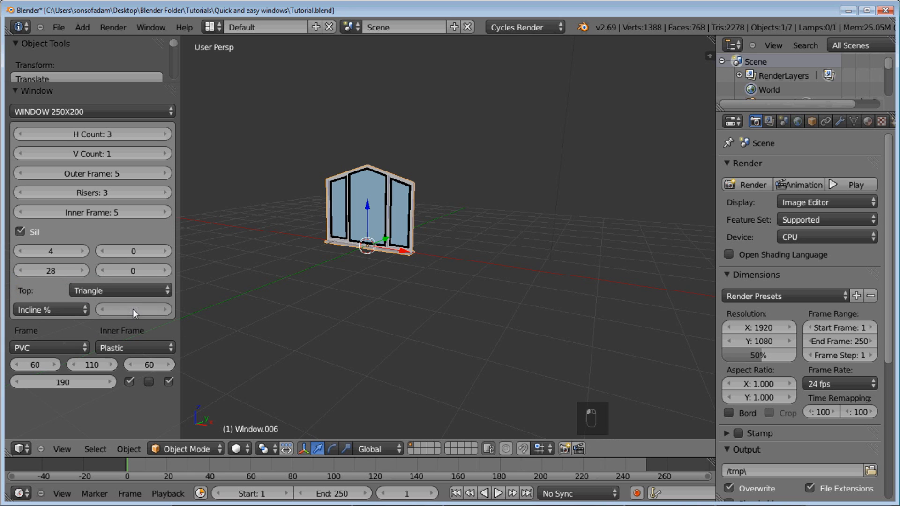
pyautogui.click(48, 309)
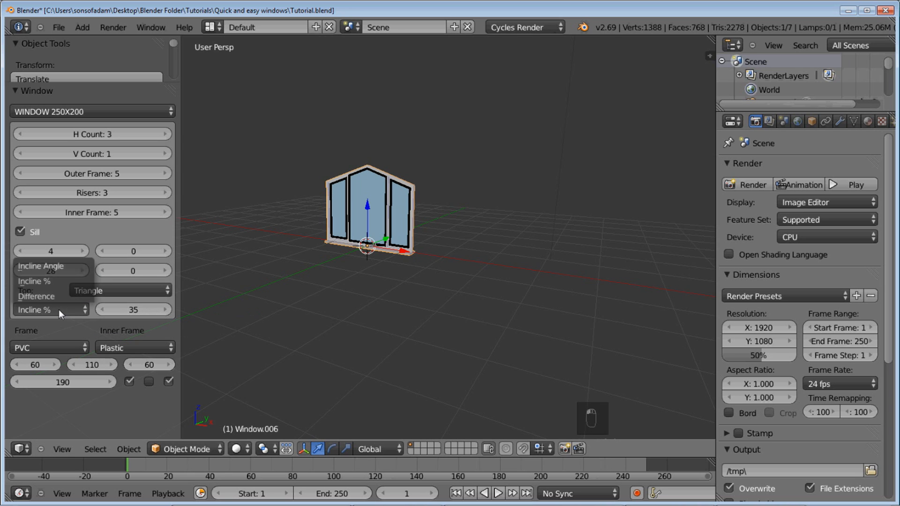
pyautogui.click(36, 311)
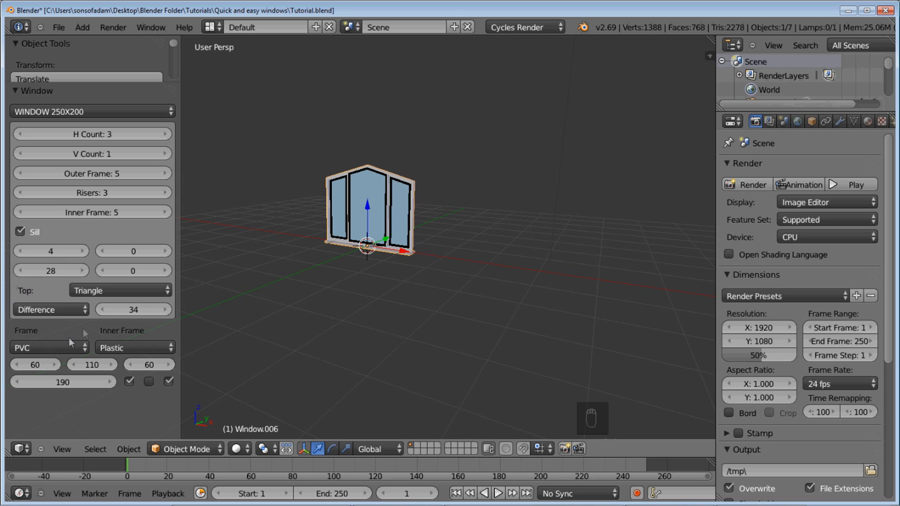
pyautogui.moveTo(46, 348)
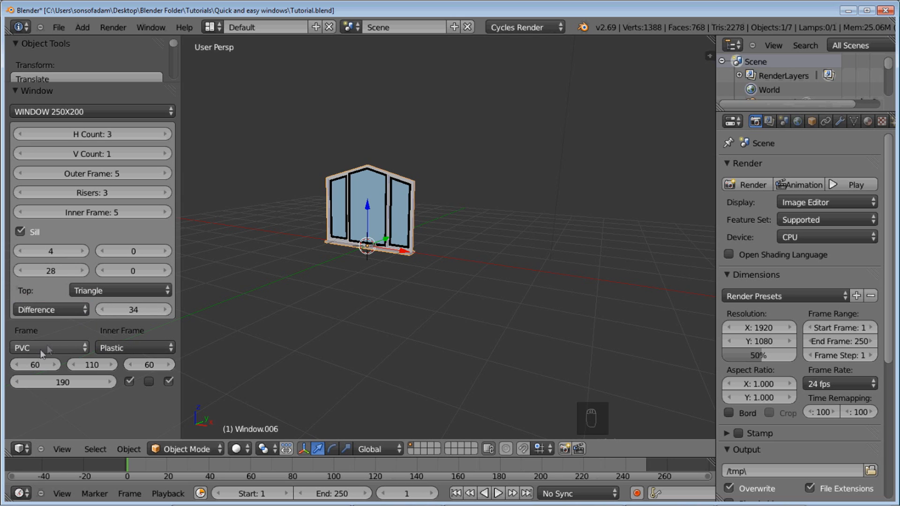
# Set the inner frame material to PVC and experiment with H Count and V Count.
pyautogui.click(49, 347)
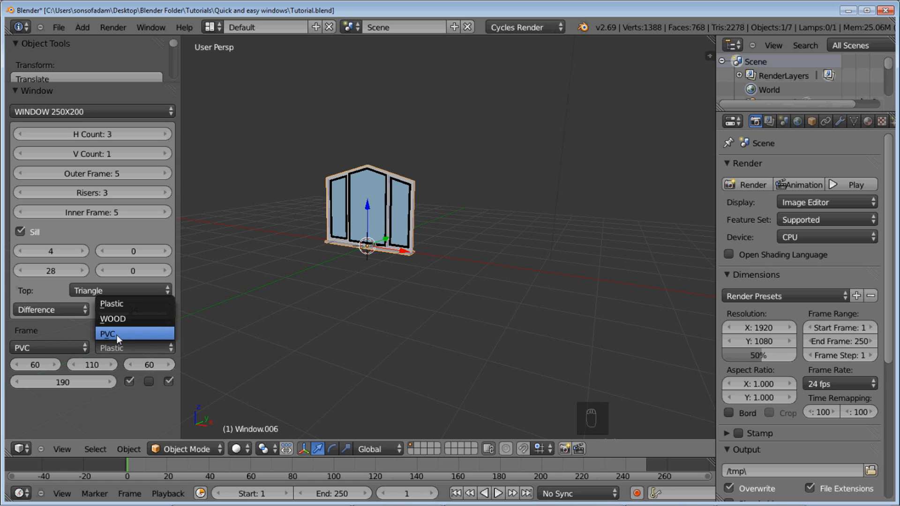
pyautogui.click(108, 335)
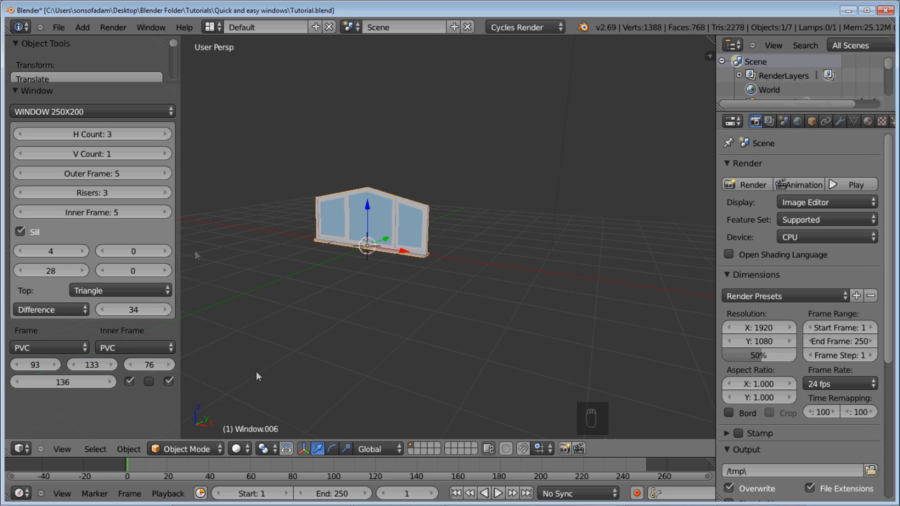
pyautogui.click(168, 133)
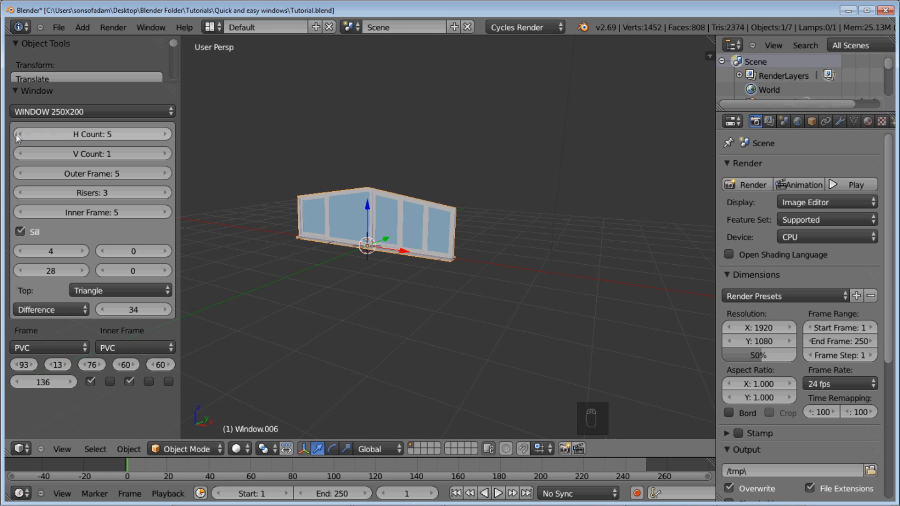
pyautogui.click(20, 134)
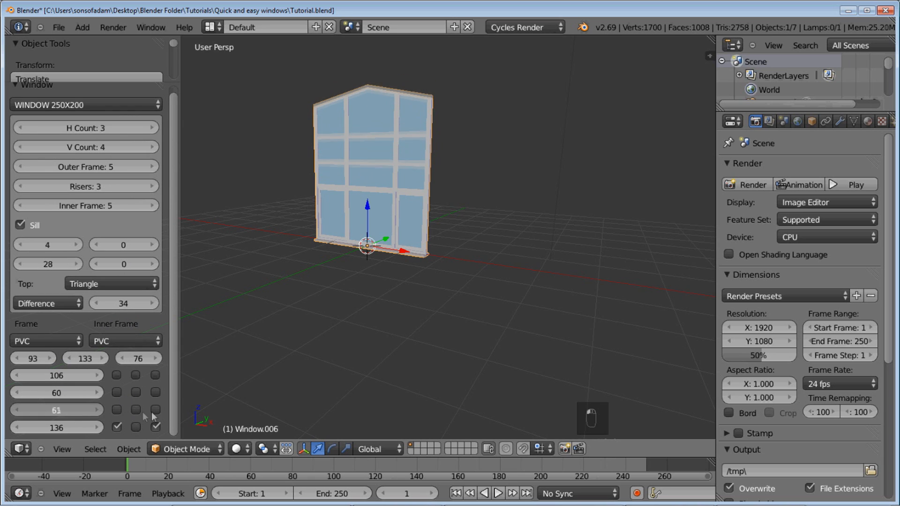
pyautogui.click(21, 147)
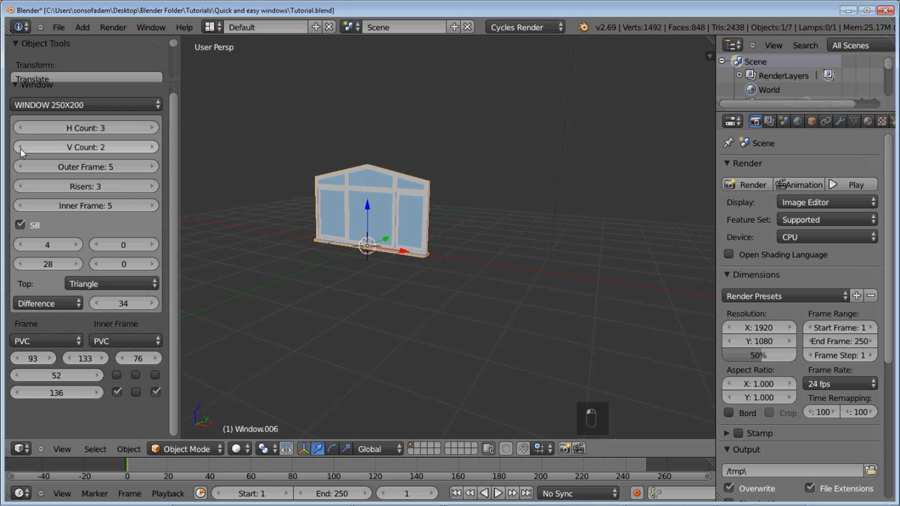
pyautogui.click(22, 146)
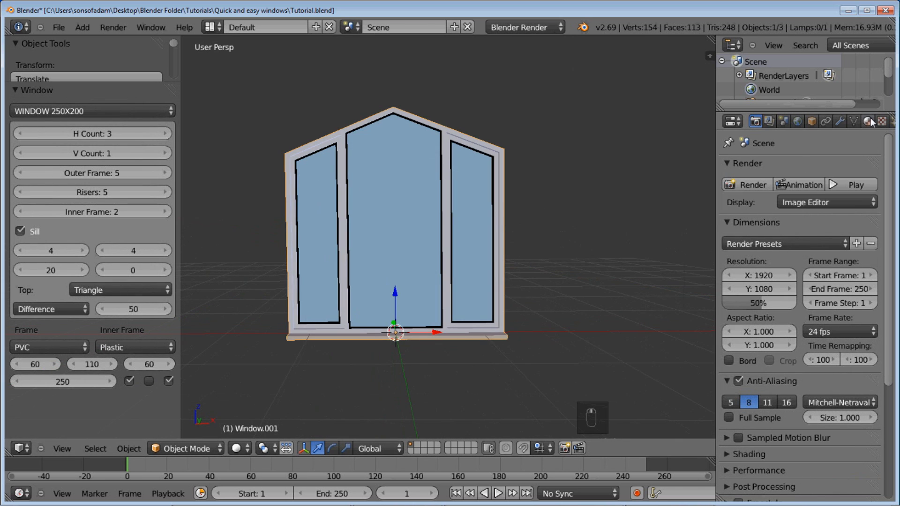
# Switch the render engine to Cycles Render.
pyautogui.click(868, 121)
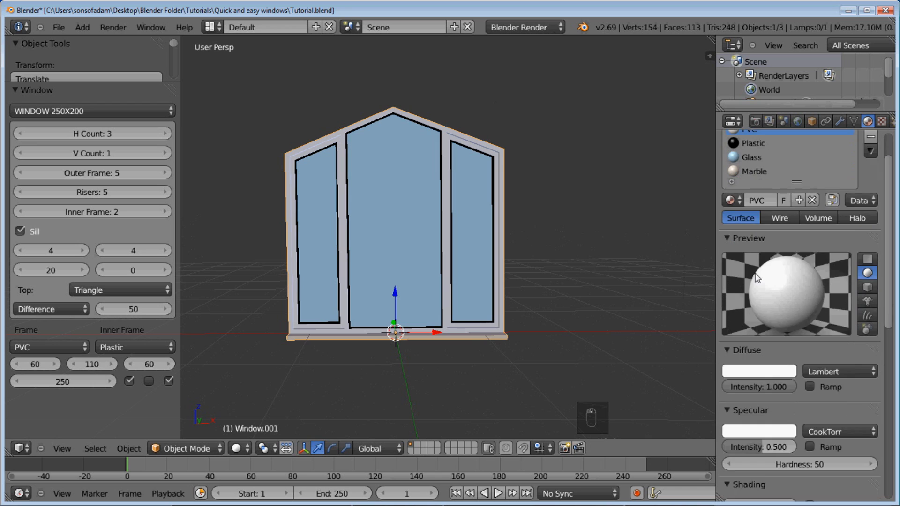
pyautogui.click(523, 27)
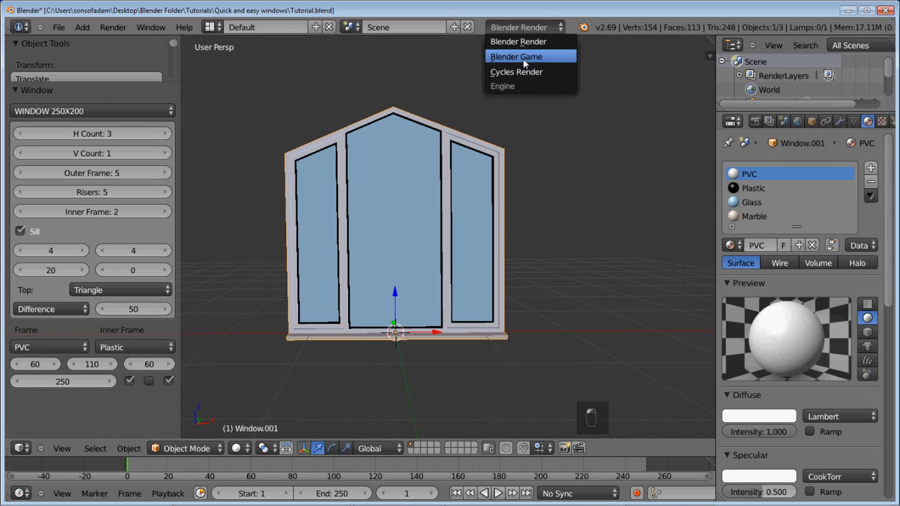
pyautogui.click(515, 72)
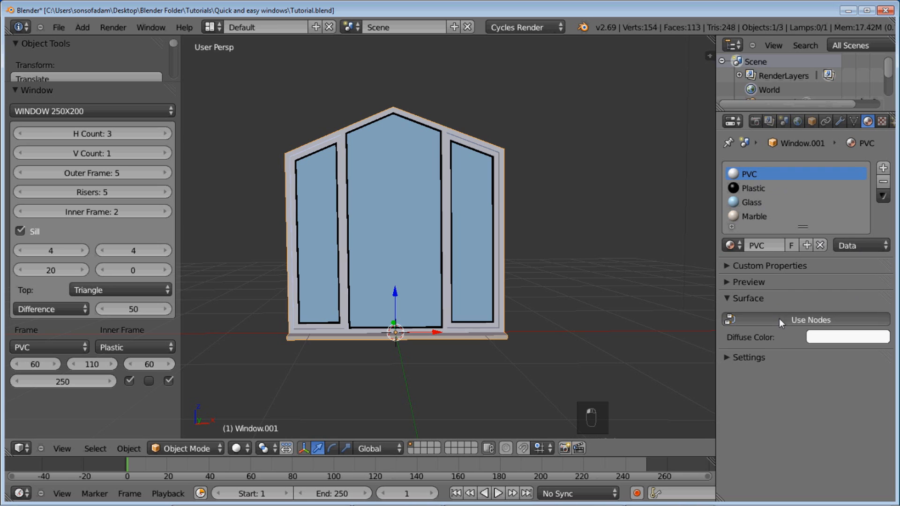
# Enable nodes on the PVC material and assign PVC to the Plastic slot.
pyautogui.click(753, 187)
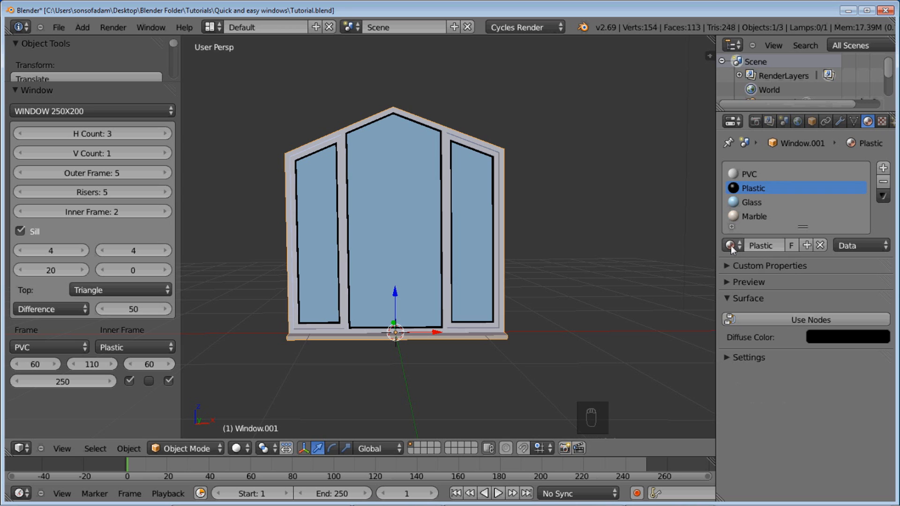
pyautogui.click(729, 246)
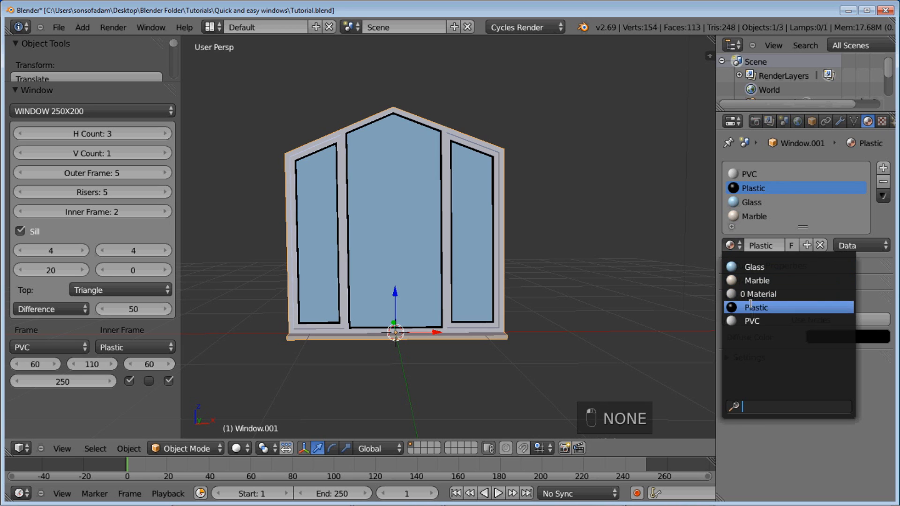
pyautogui.click(757, 281)
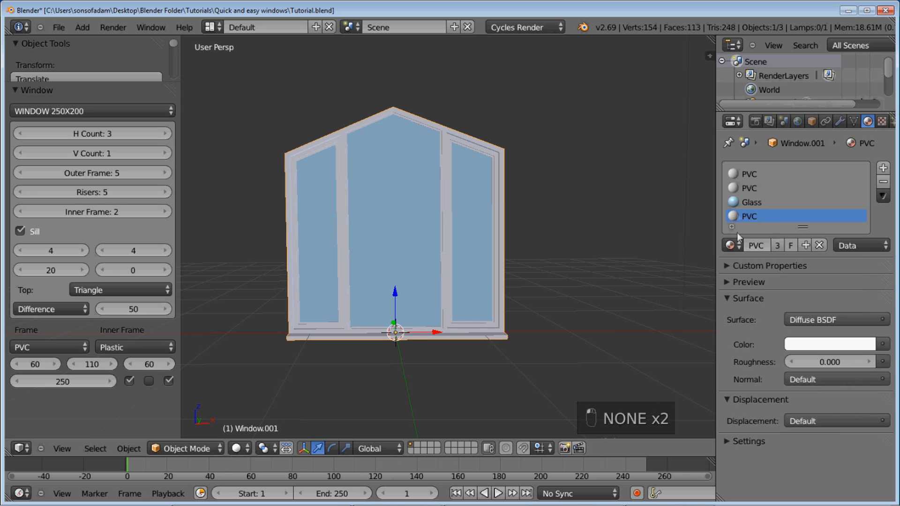
pyautogui.moveTo(751, 188)
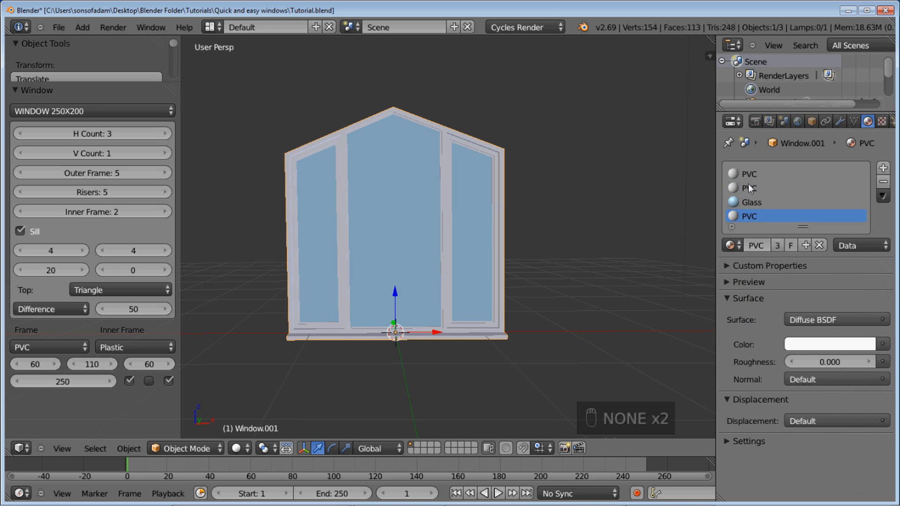
pyautogui.moveTo(757, 187)
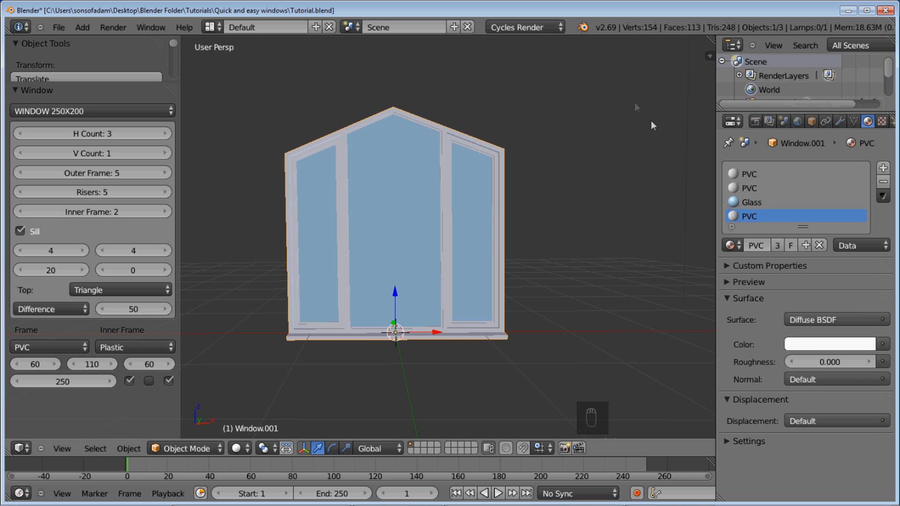
# Enable nodes on the Glass material and show its Diffuse BSDF node tree below the viewport.
pyautogui.click(749, 202)
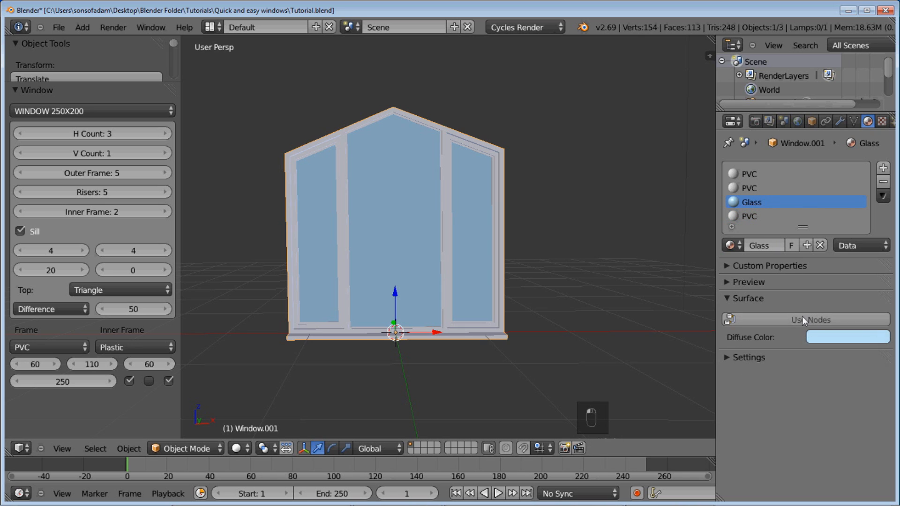
pyautogui.click(805, 319)
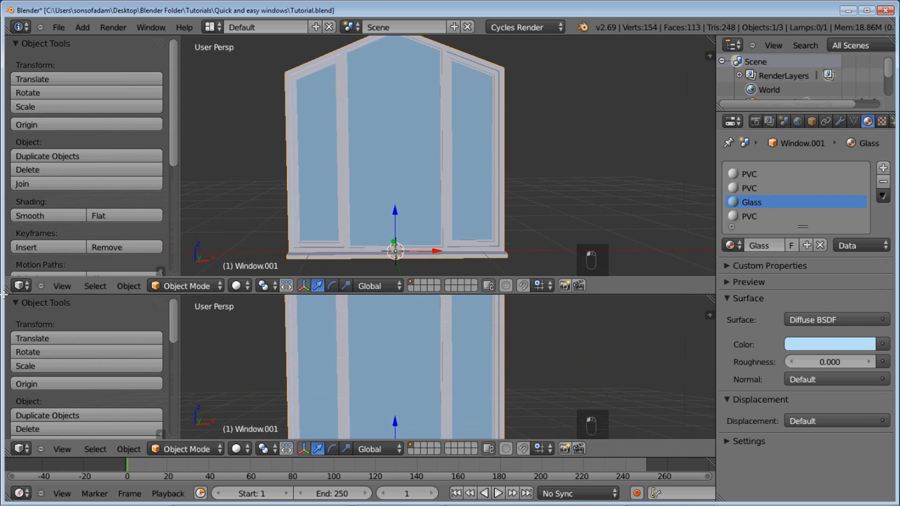
pyautogui.click(19, 286)
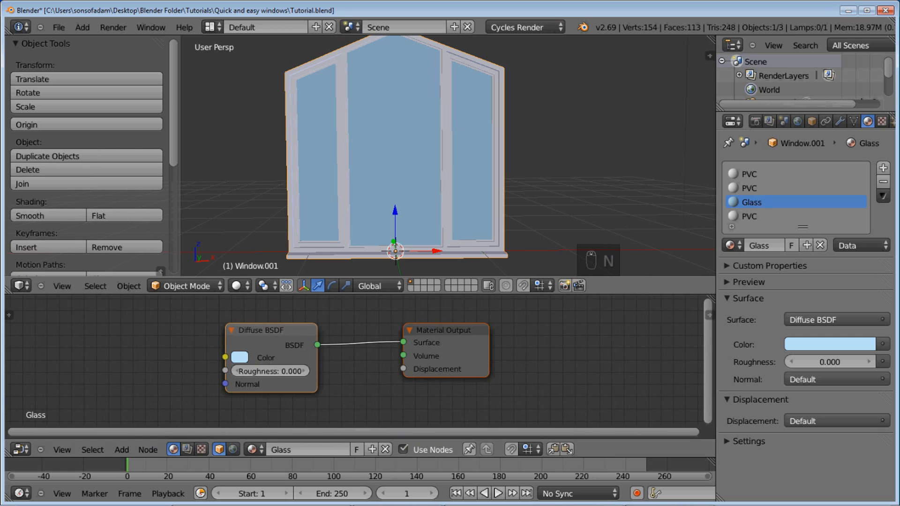
# Mix two Diffuse BSDFs at factor 0.2 into PVC's Material Output, then reselect Glass.
pyautogui.click(793, 173)
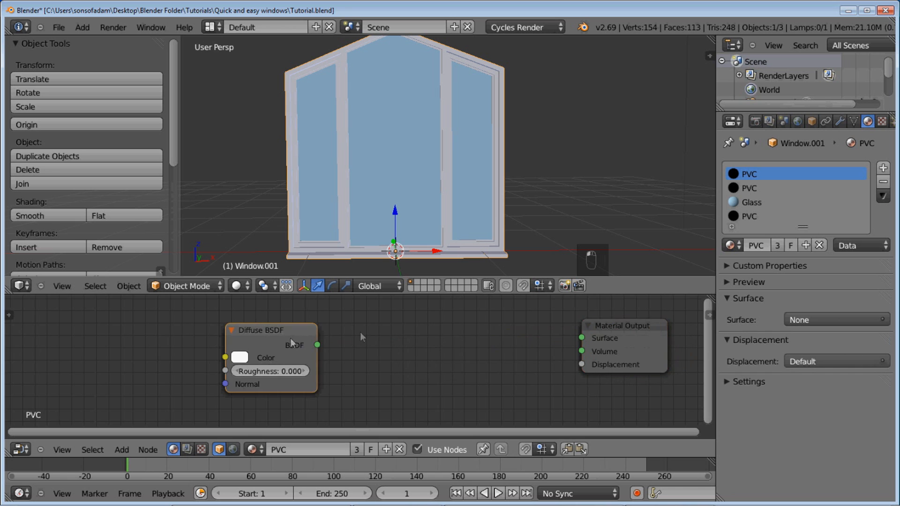
pyautogui.press('shift+d')
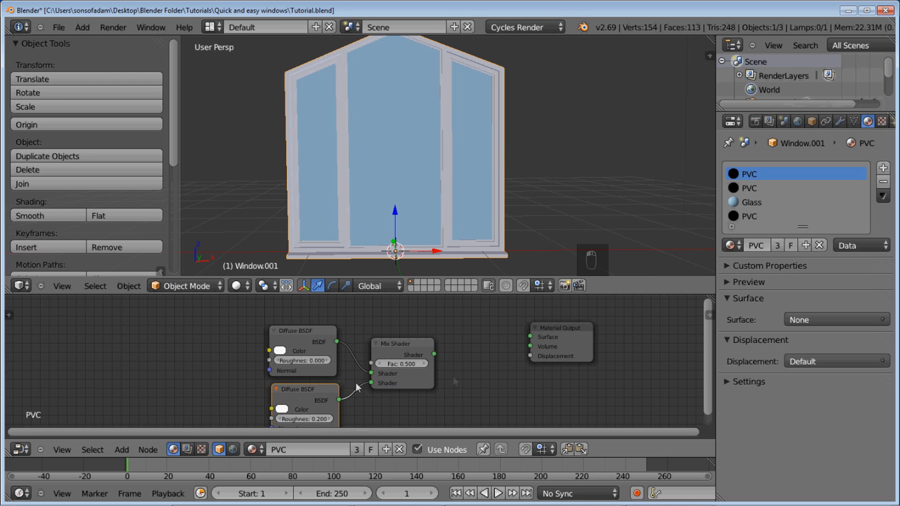
pyautogui.click(402, 363)
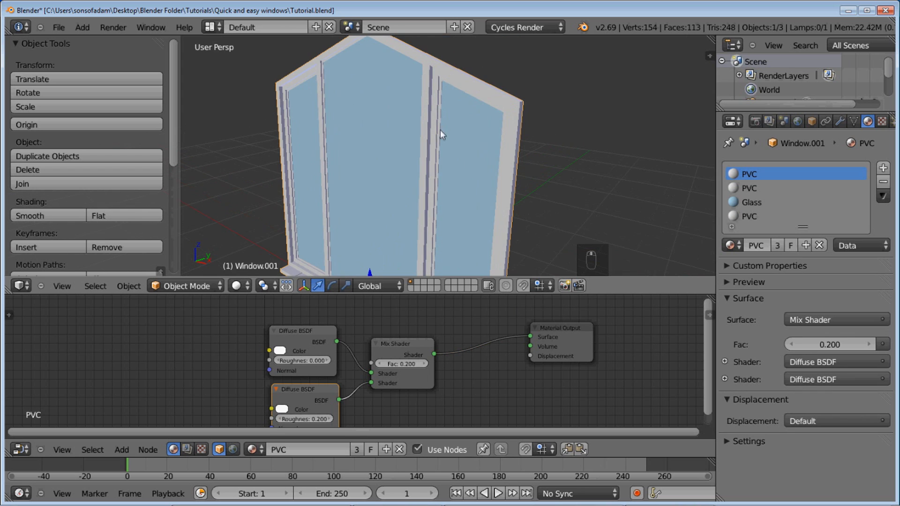
pyautogui.moveTo(510, 171)
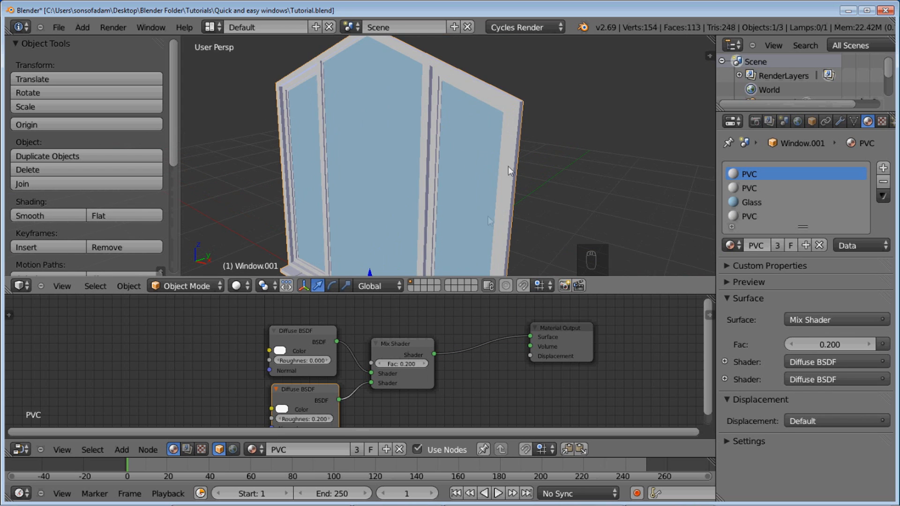
pyautogui.moveTo(747, 199)
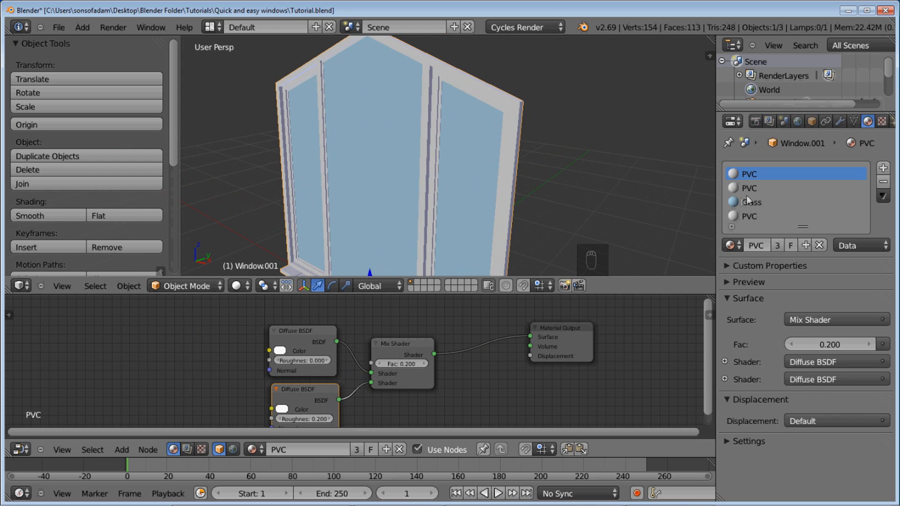
pyautogui.click(752, 202)
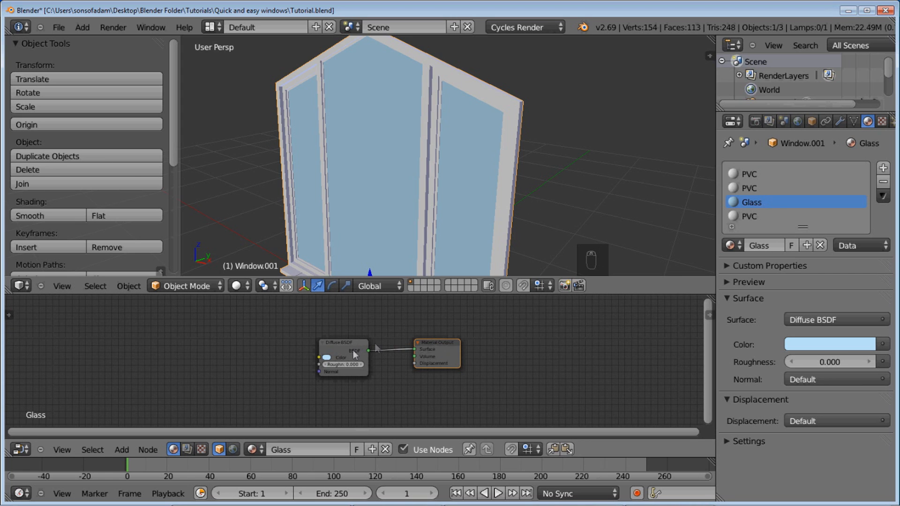
pyautogui.moveTo(357, 365)
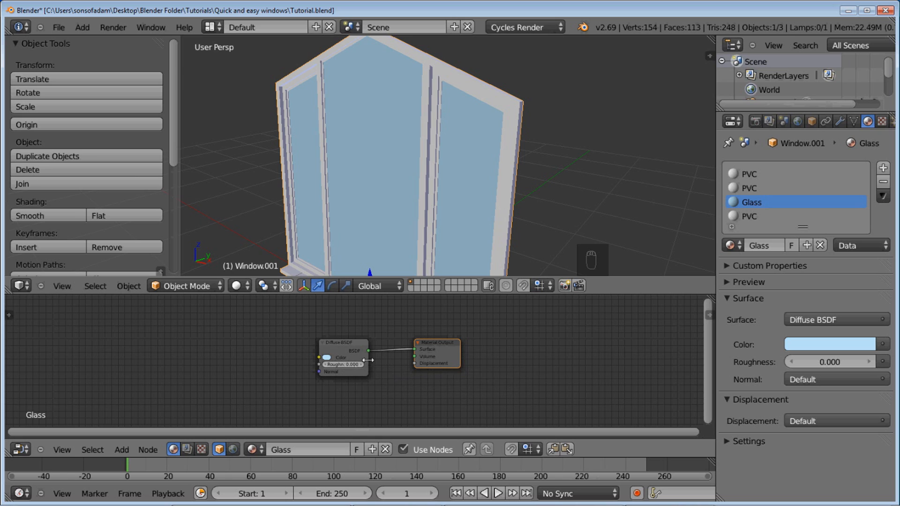
pyautogui.moveTo(345, 365)
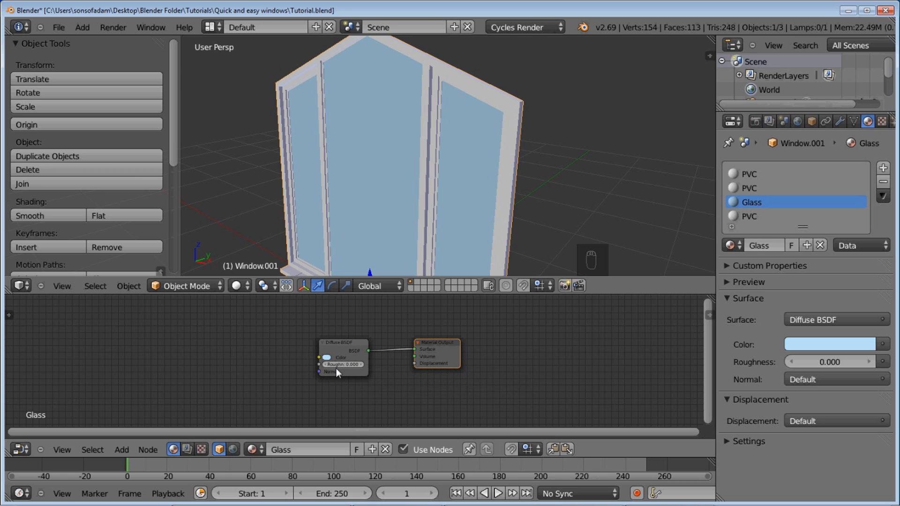
pyautogui.moveTo(342, 349)
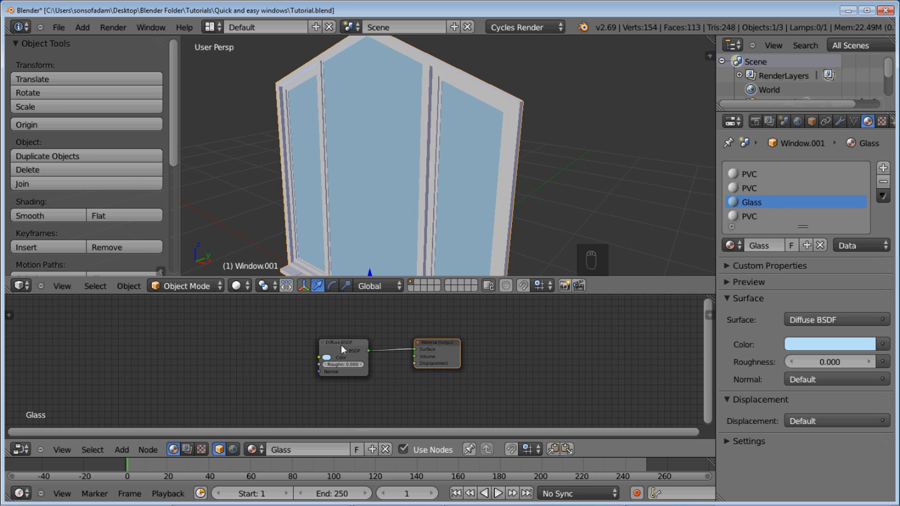
# Duplicate the Glass material's Diffuse BSDF twice, swapping the copies to Glass and Transparent BSDFs.
pyautogui.press('shift+d')
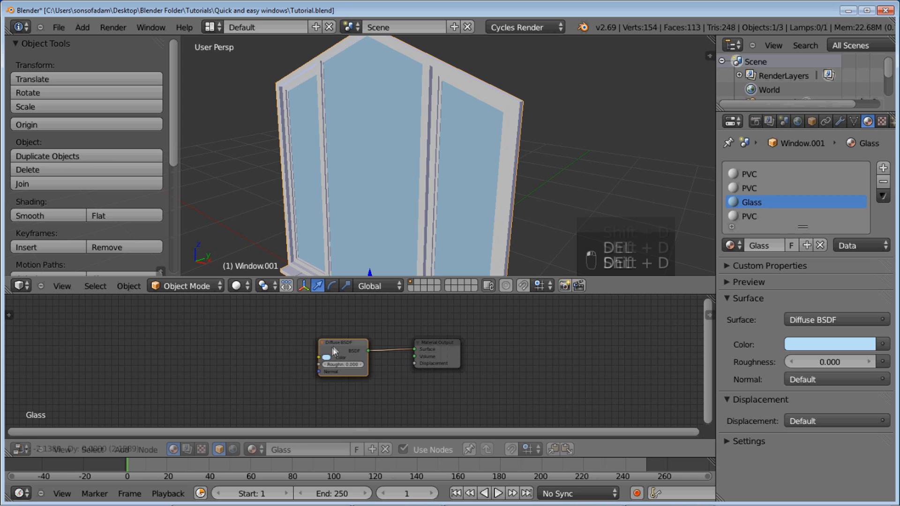
pyautogui.press('shift+d')
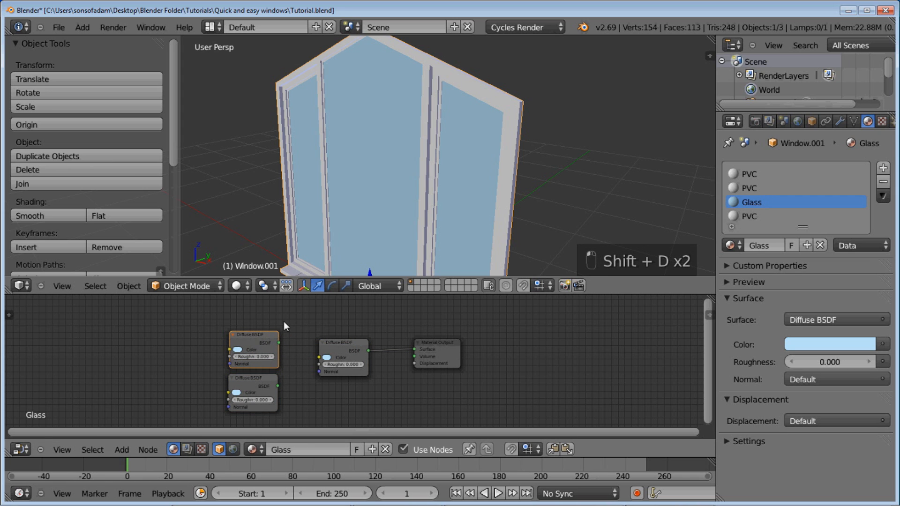
pyautogui.moveTo(245, 343)
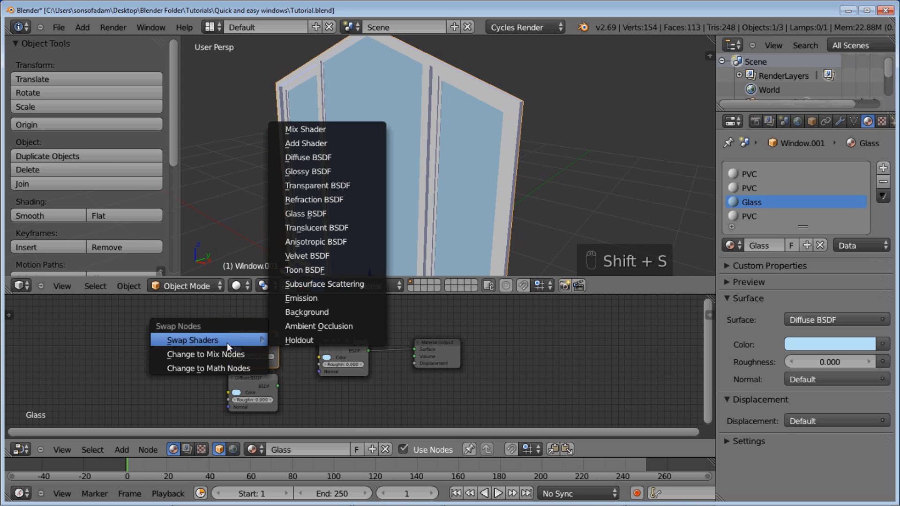
pyautogui.moveTo(327, 171)
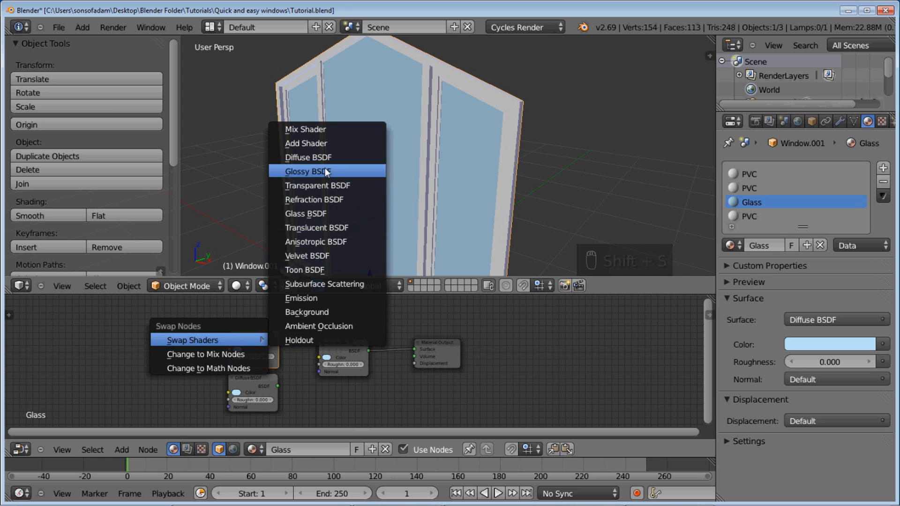
pyautogui.moveTo(313, 213)
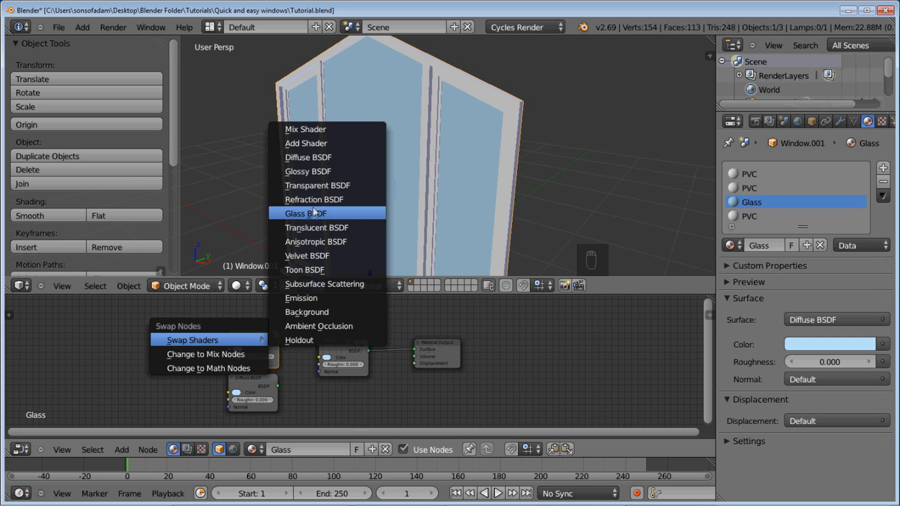
pyautogui.click(307, 214)
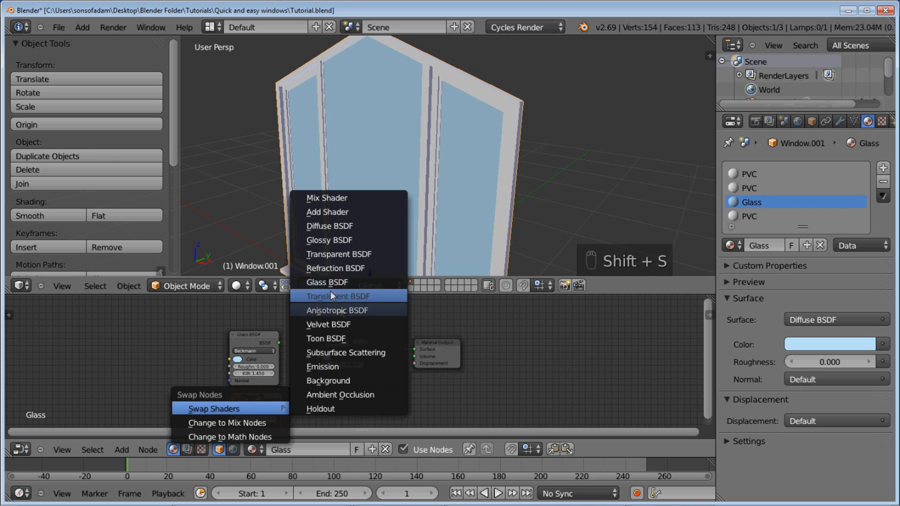
pyautogui.moveTo(336, 338)
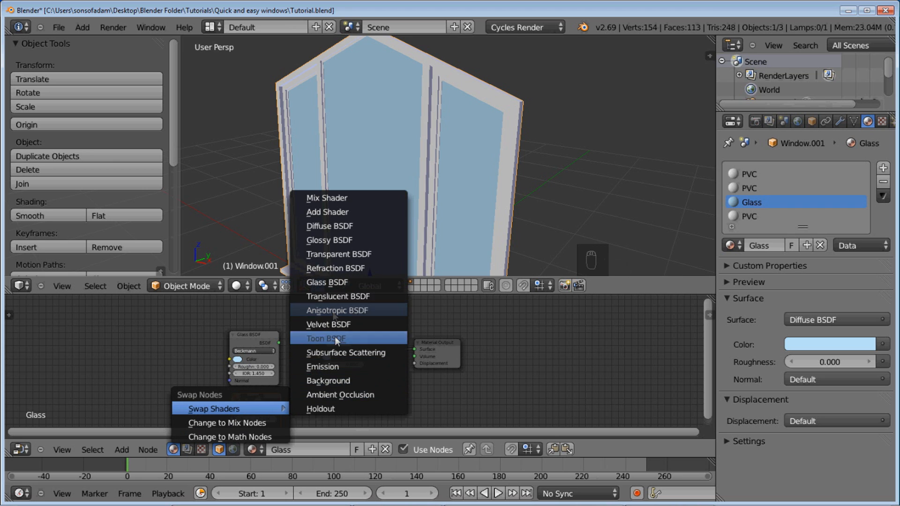
pyautogui.click(326, 338)
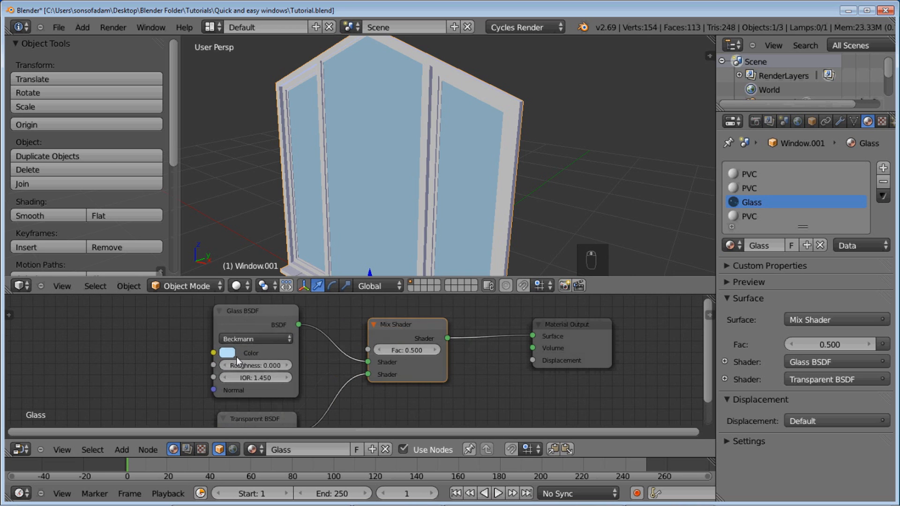
# Duplicate the Glass material's Mix Shader into the output and start adding a Light Path node.
pyautogui.click(228, 353)
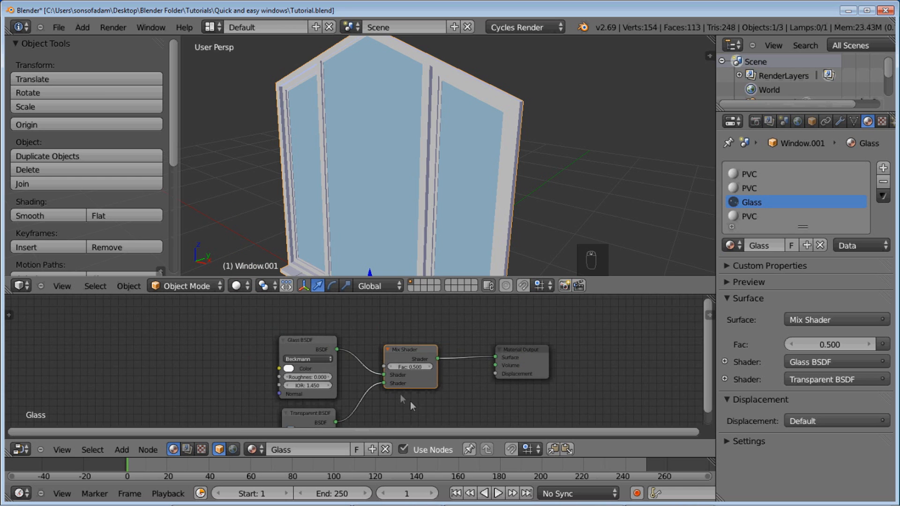
pyautogui.scroll(-3)
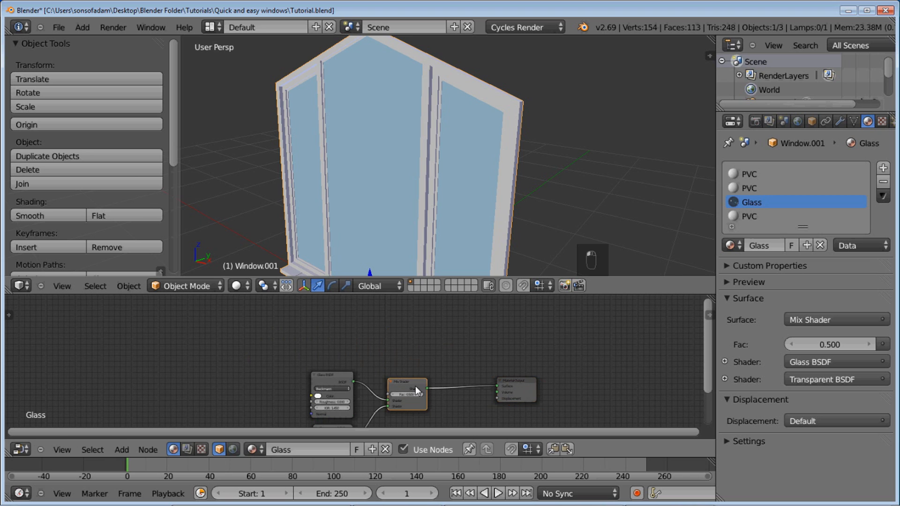
pyautogui.press('shift+d')
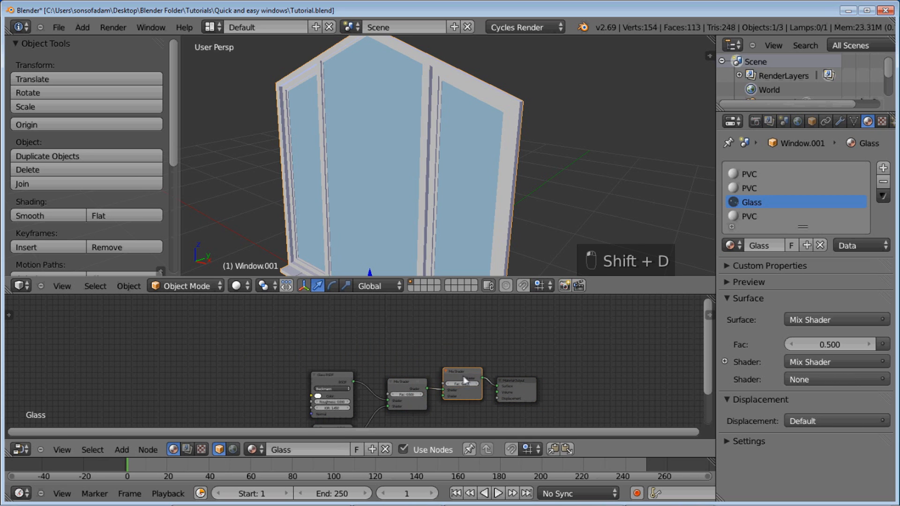
pyautogui.press('shift+a')
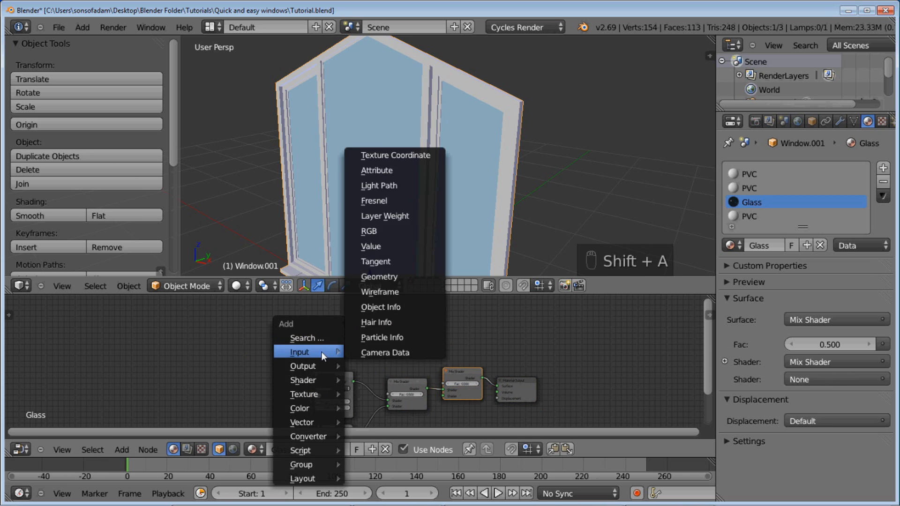
pyautogui.moveTo(388, 200)
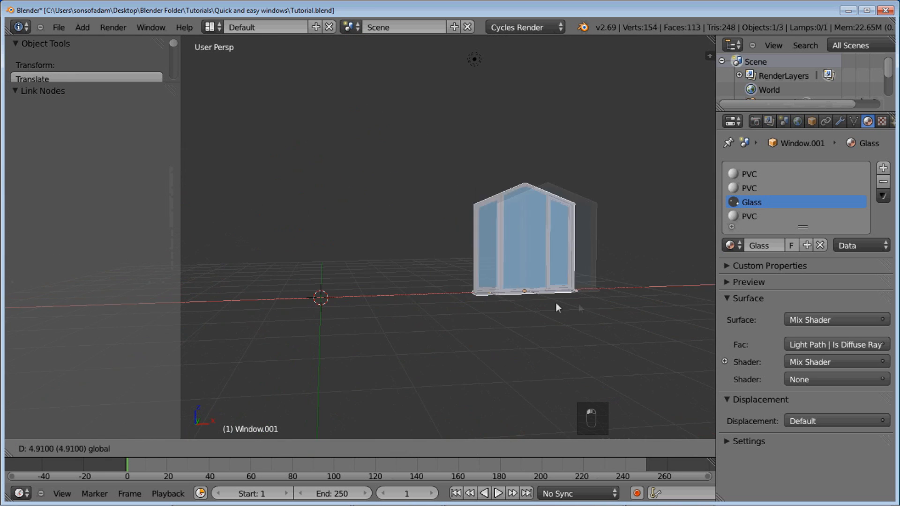
# Add Window.002 with an arched top and change its 250 size value to 200.
pyautogui.press('Shift+A')
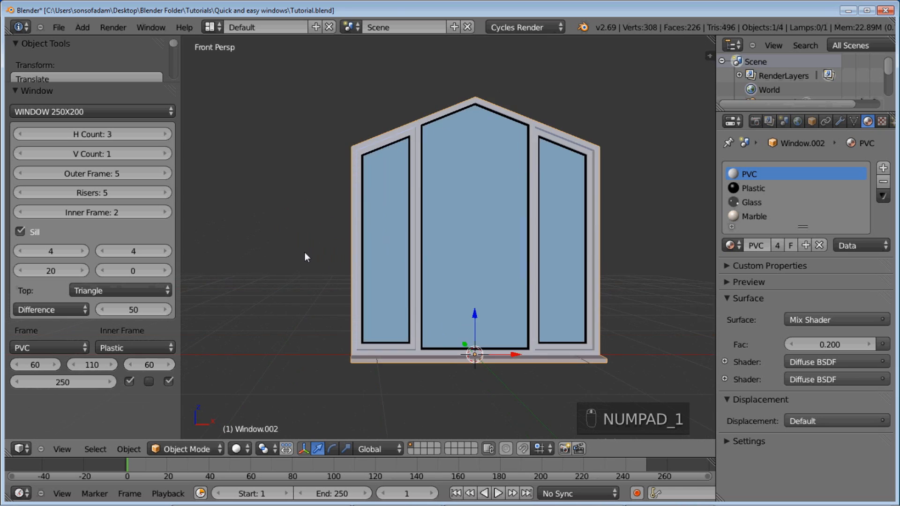
pyautogui.click(120, 291)
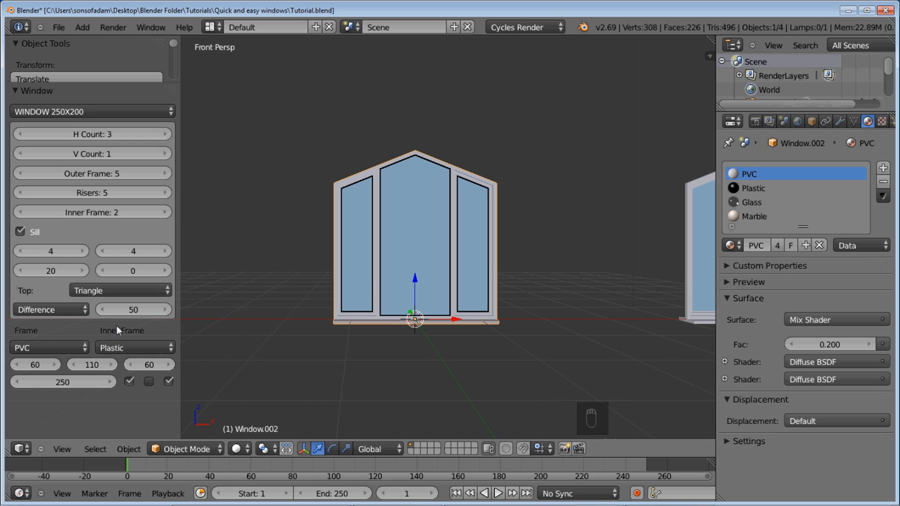
pyautogui.click(120, 289)
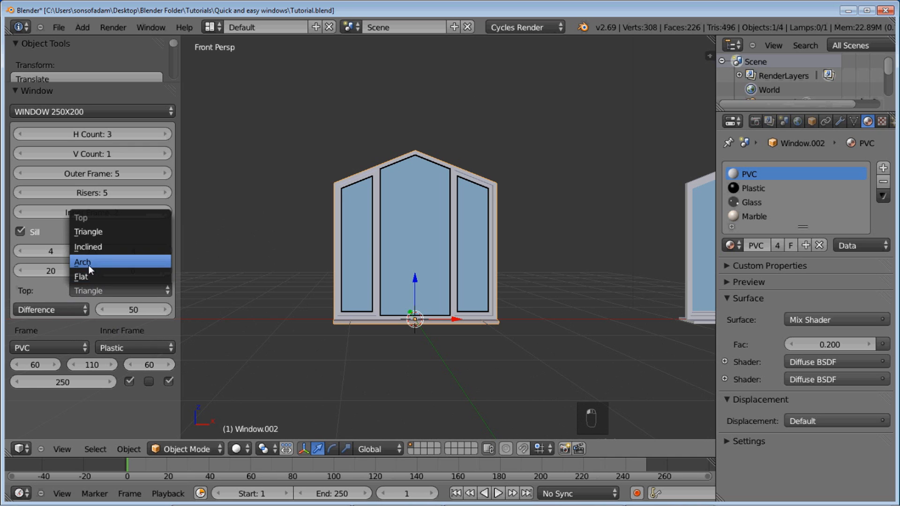
pyautogui.click(82, 262)
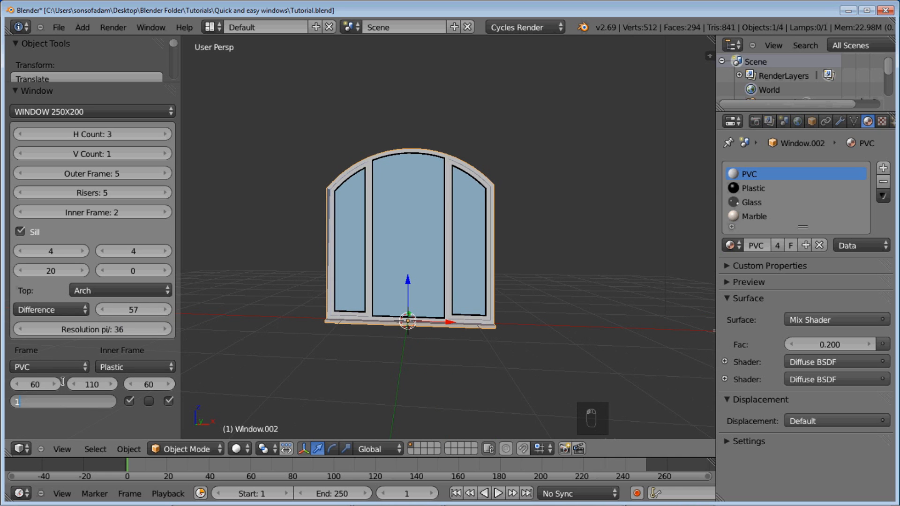
pyautogui.write('150')
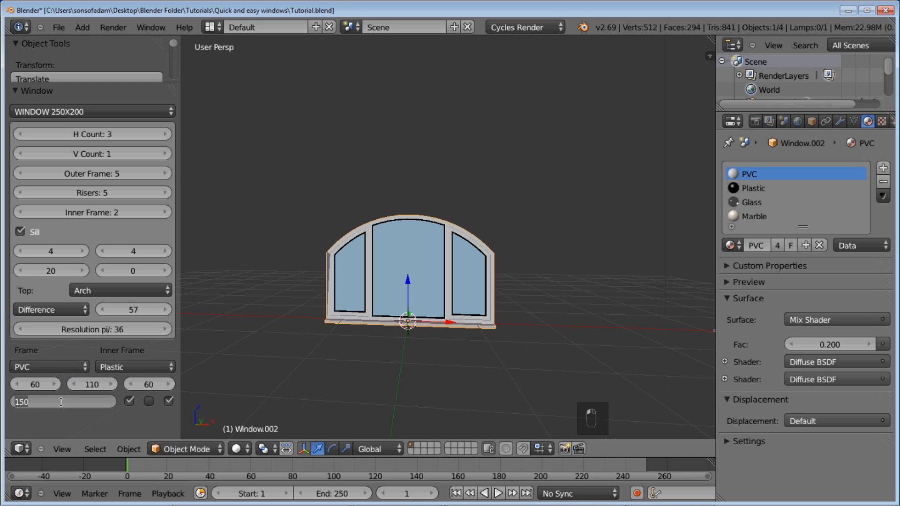
pyautogui.press('NUMPAD_0')
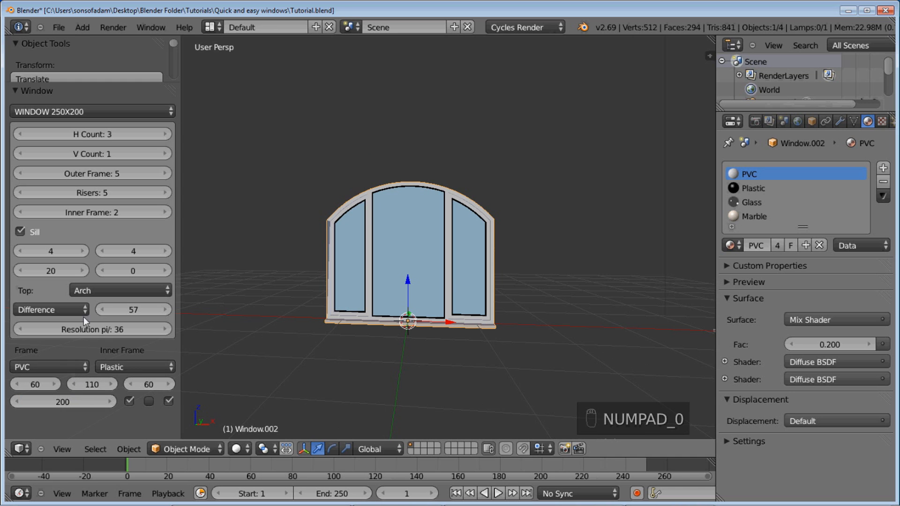
pyautogui.press('shift+a')
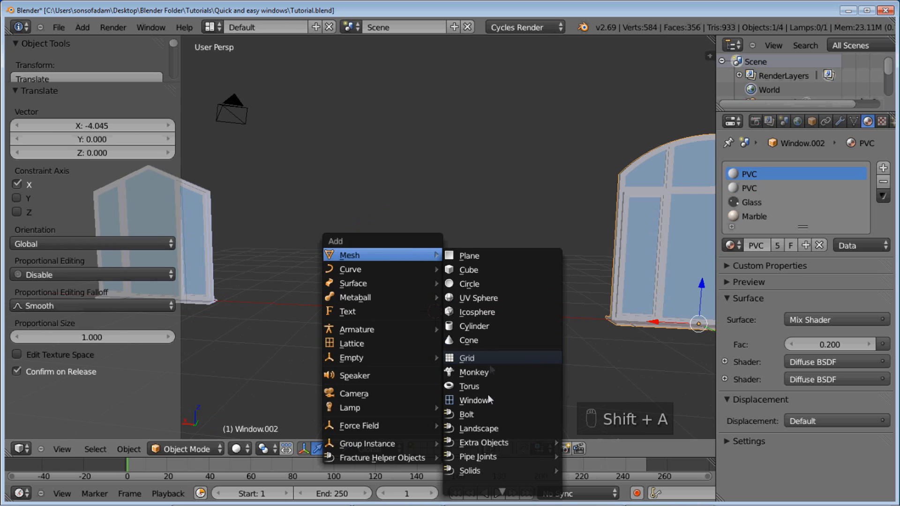
# Add arched two-row Window.003 and flat-topped two-pane Window.004.
pyautogui.click(475, 401)
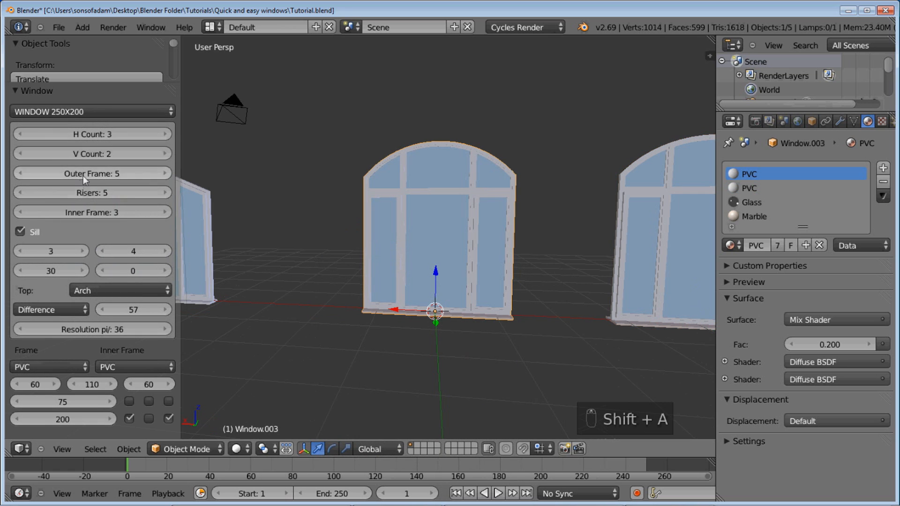
pyautogui.click(22, 153)
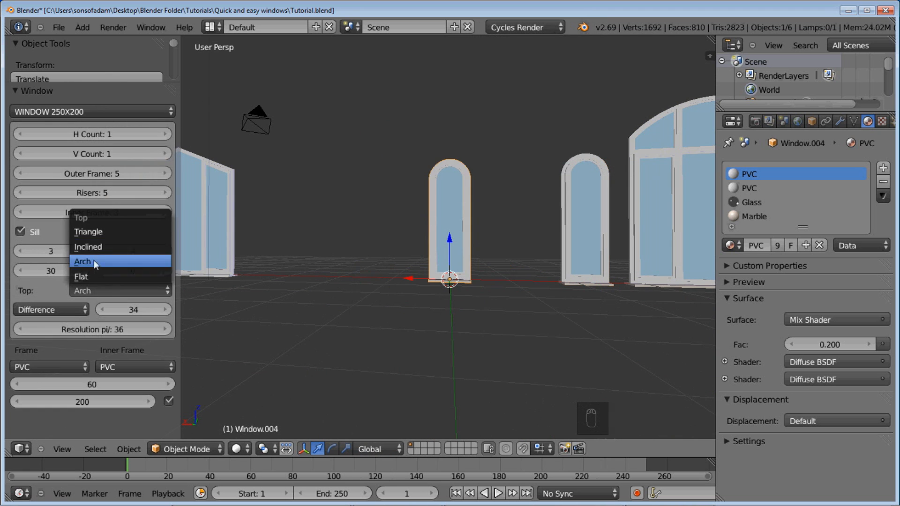
pyautogui.click(81, 277)
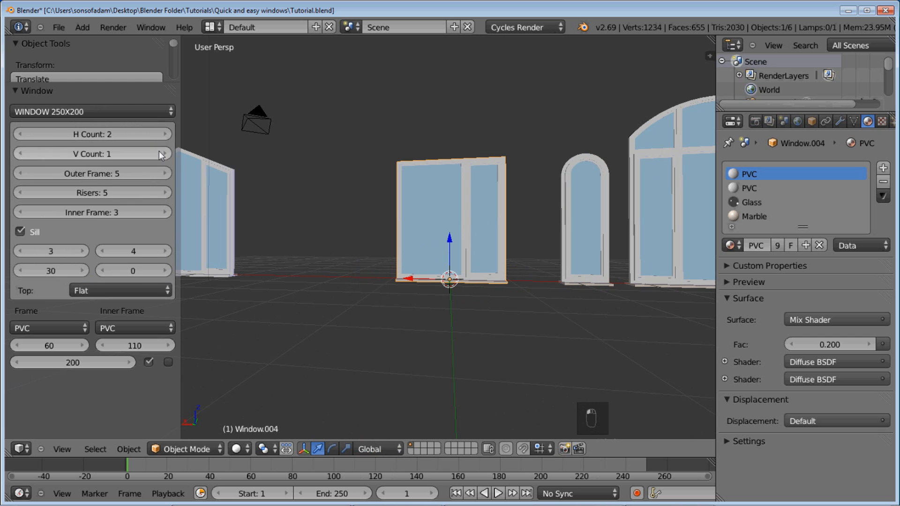